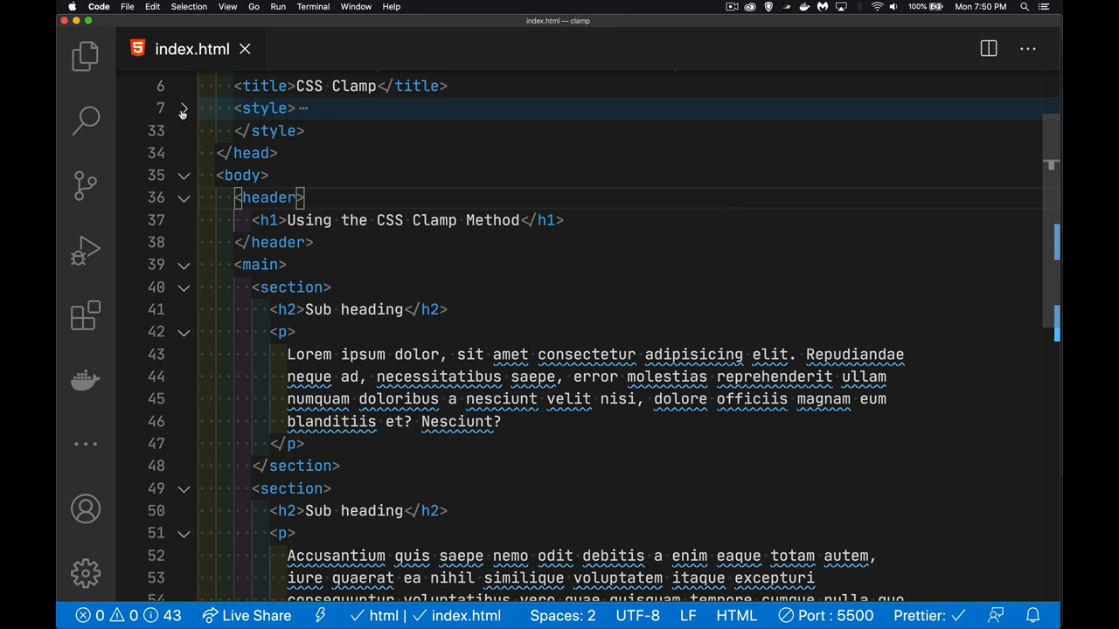
Review index.html markup and bring up the Chrome preview of the CSS Clamp page.
click(183, 108)
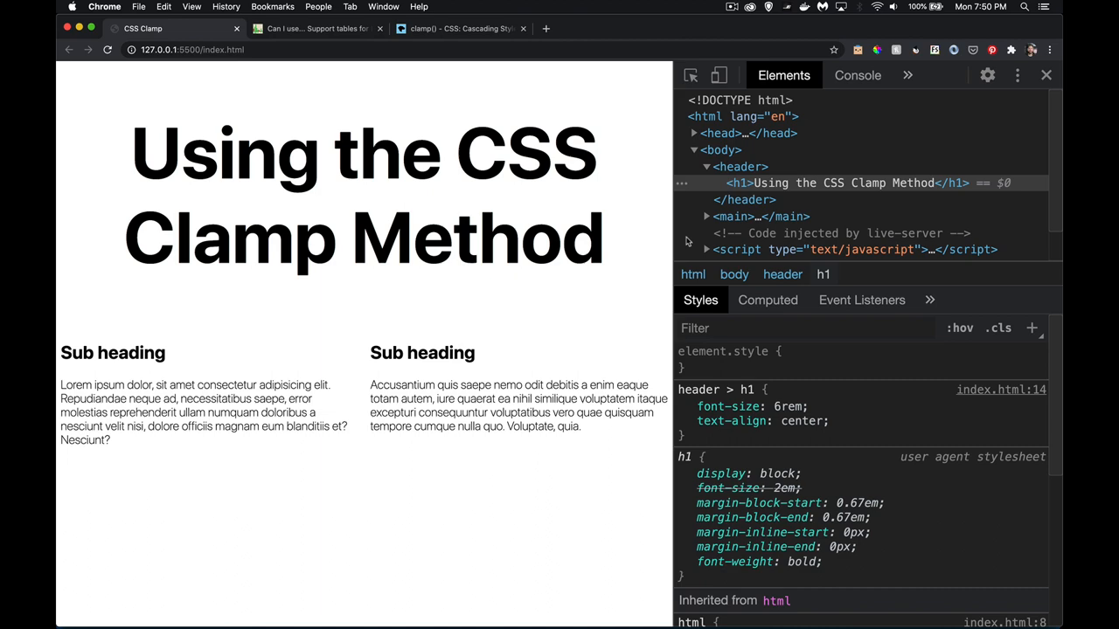
Inspect the main container's flex row styles in DevTools.
click(734, 217)
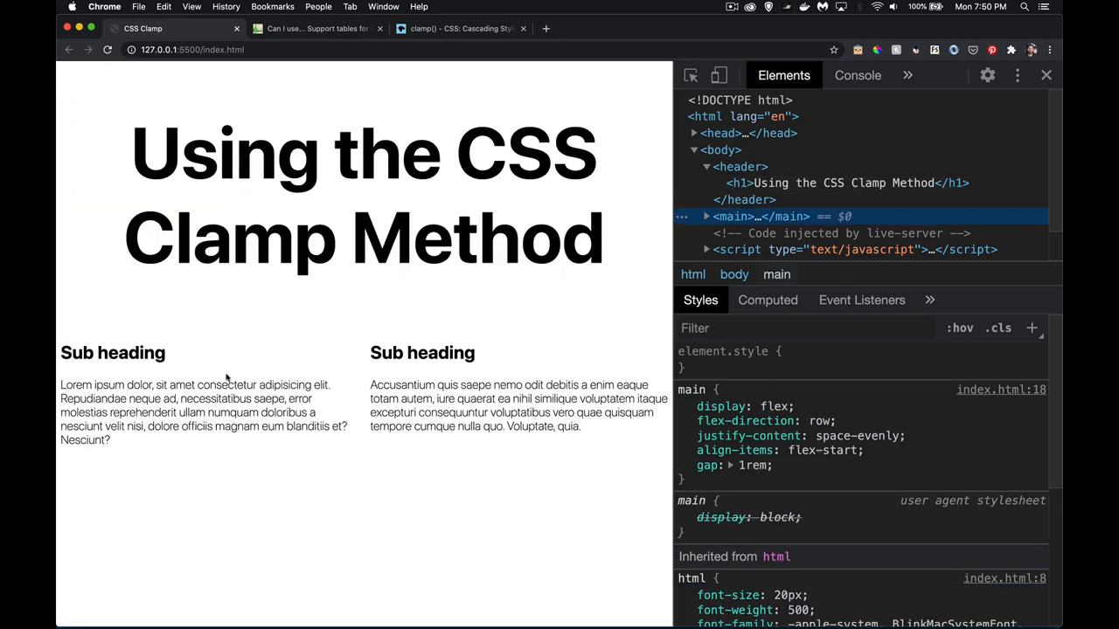
mouse_move(434, 486)
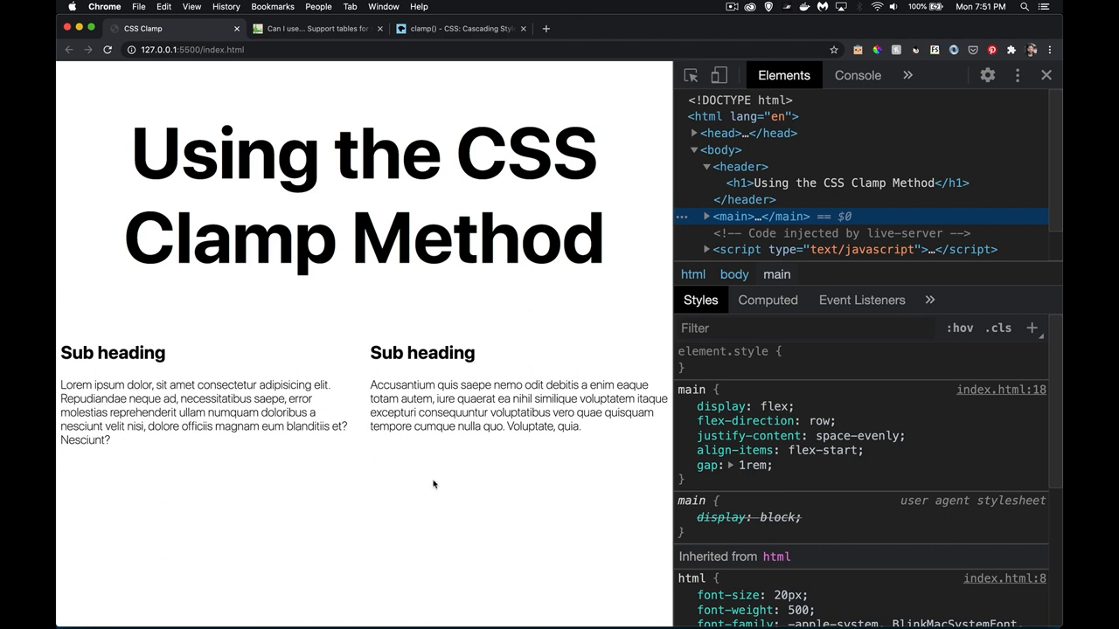
mouse_move(430, 488)
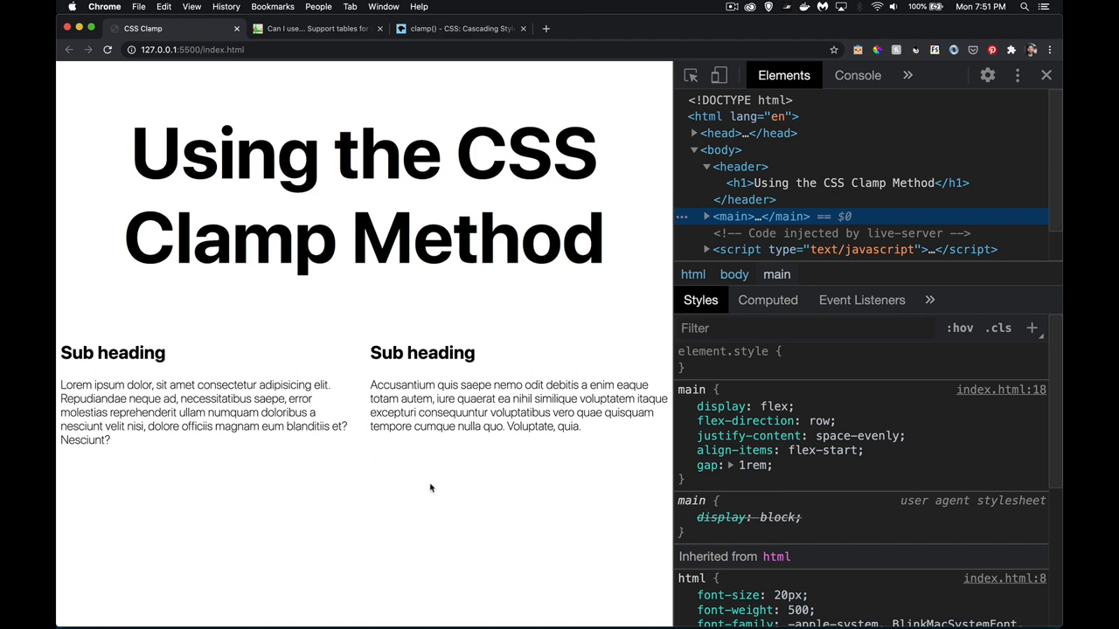
mouse_move(451, 418)
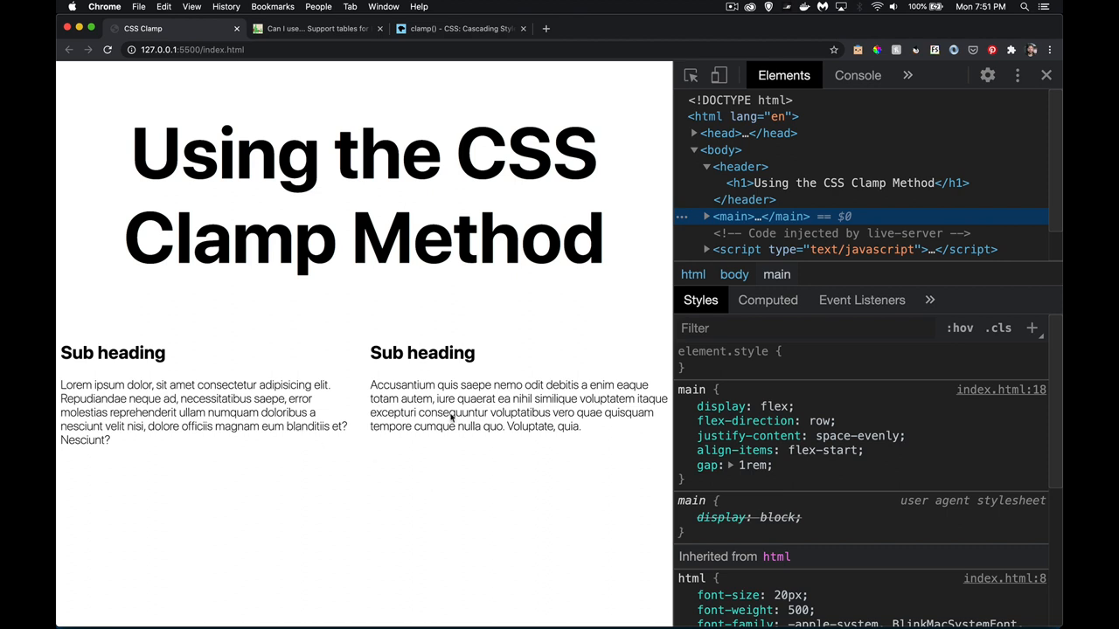
mouse_move(316, 400)
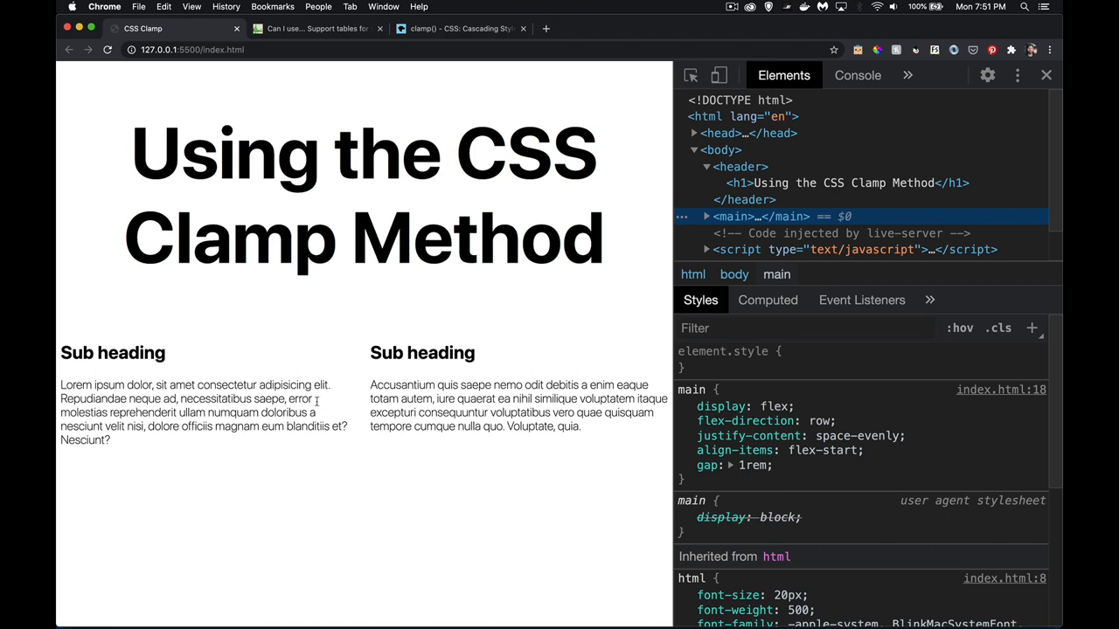
mouse_move(394, 493)
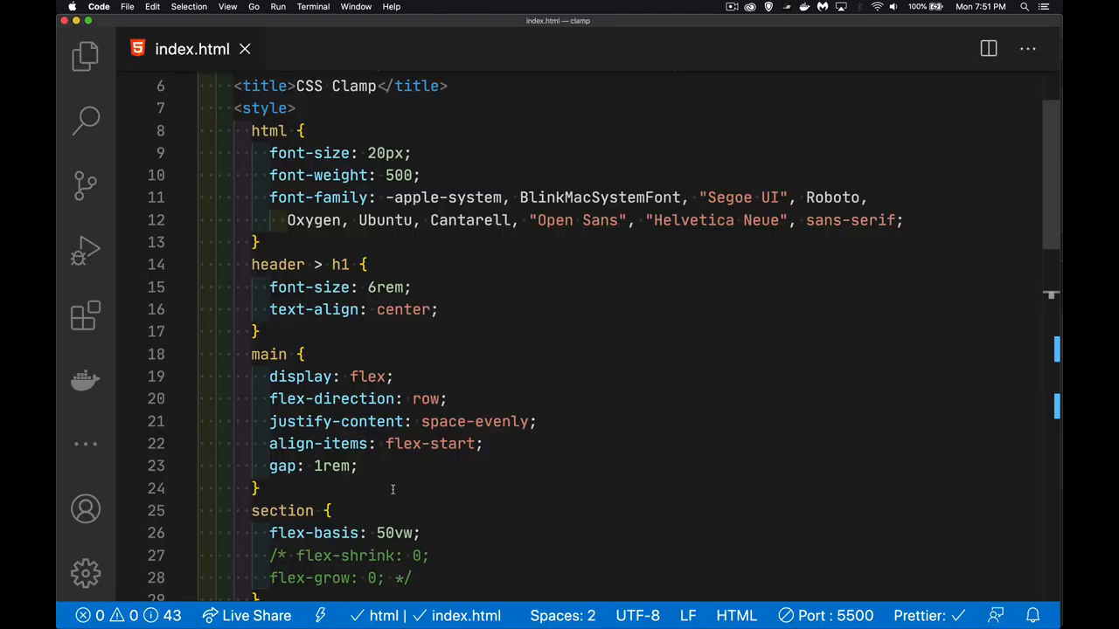
mouse_move(420, 273)
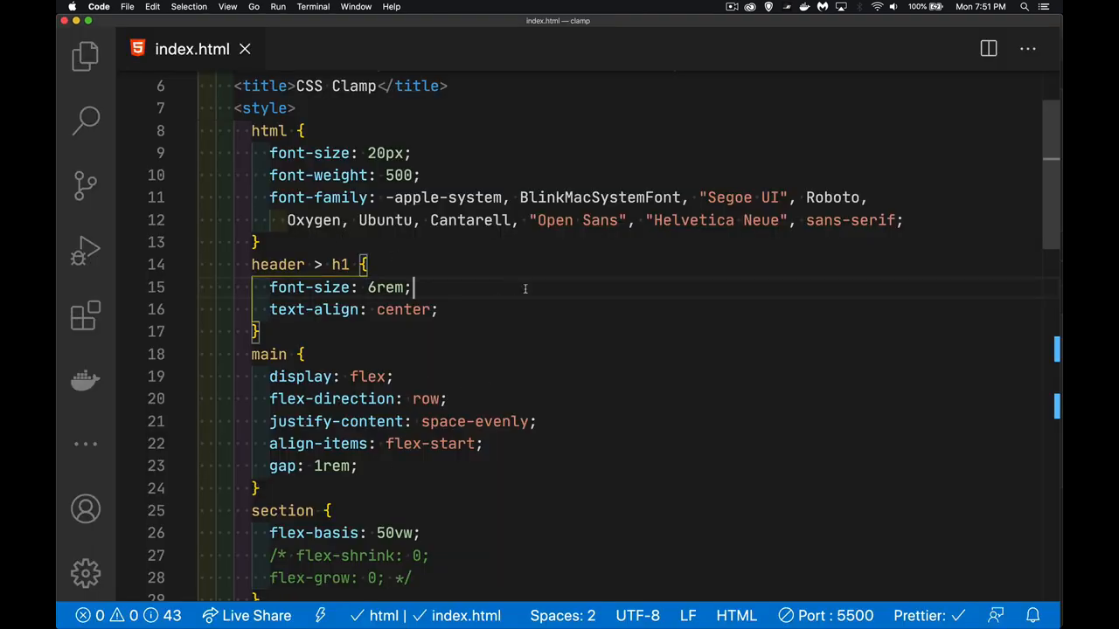
Add a second h1 font-size line with an empty clamp() and a /* min, val, max */ comment.
text(font-size:)
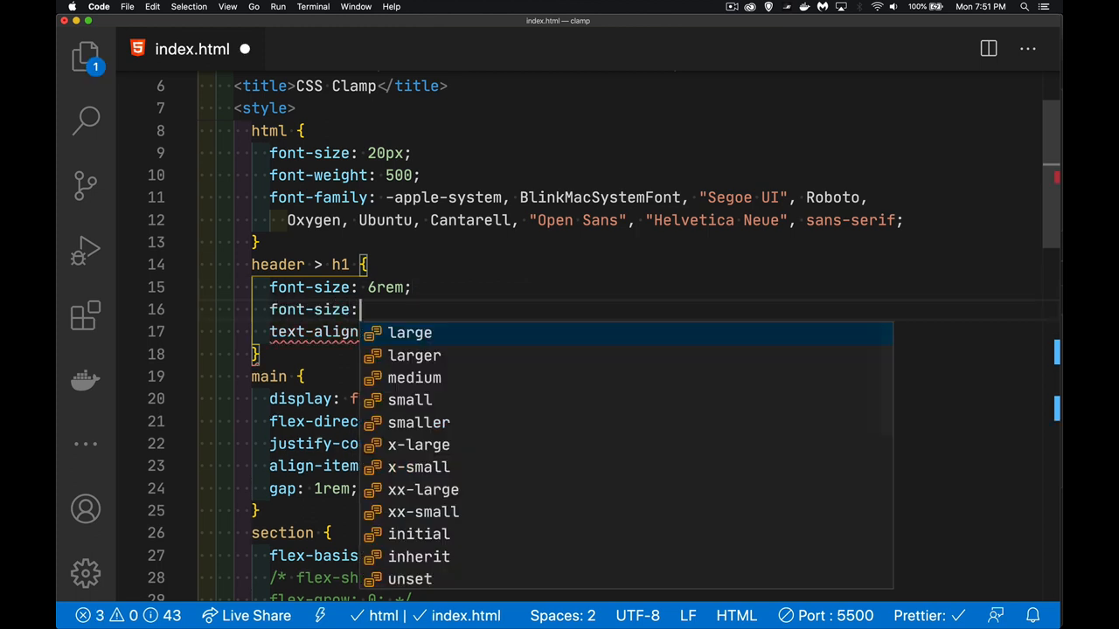
key(Escape)
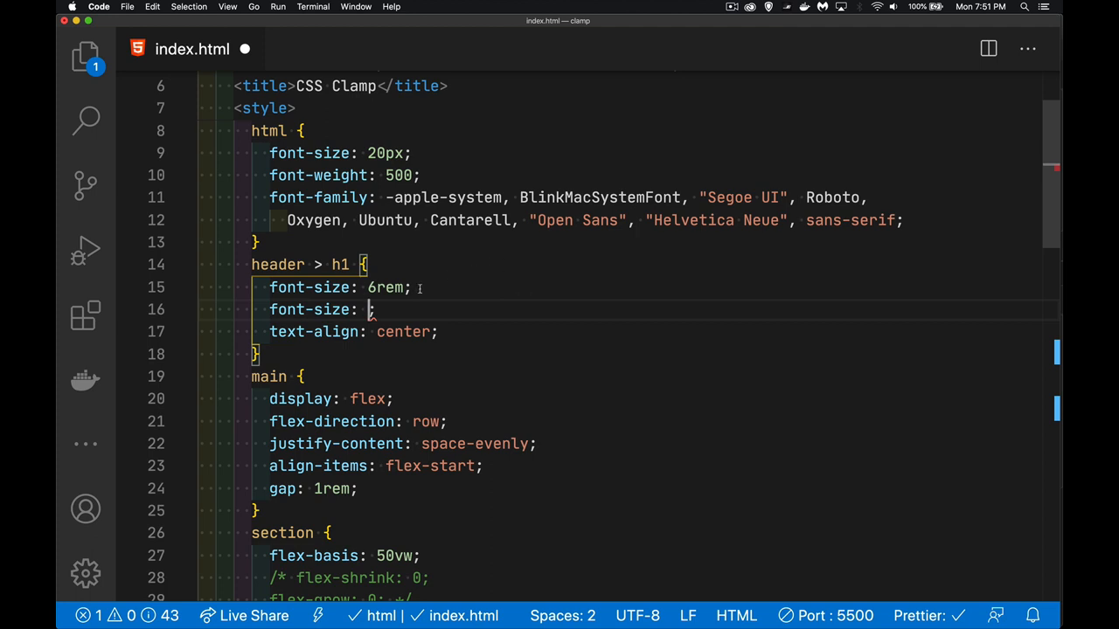
text(clamp)
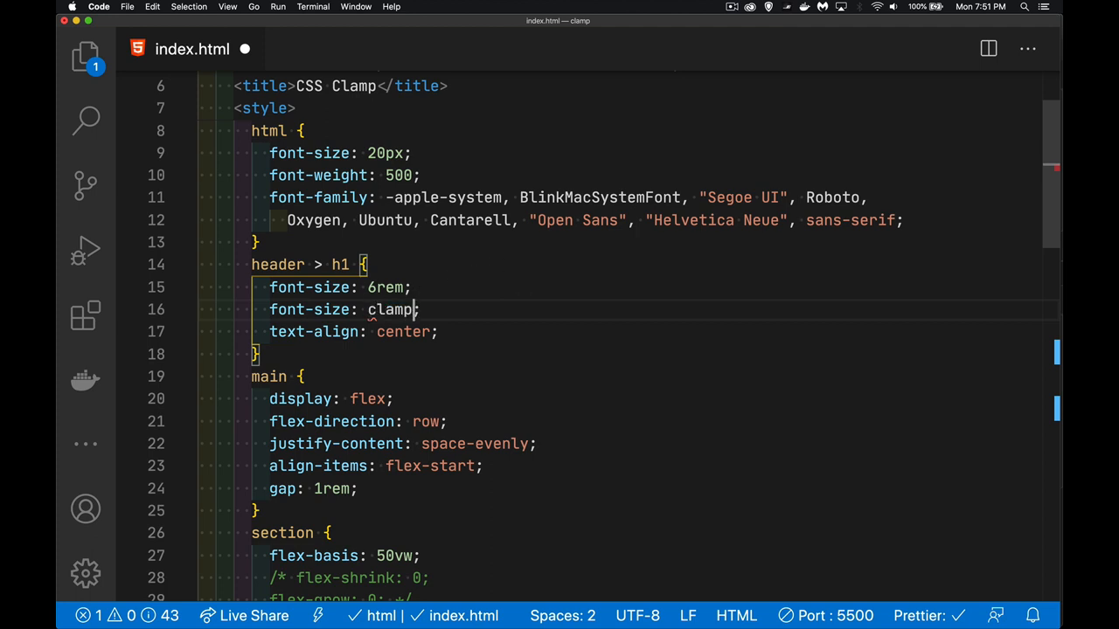
text(())
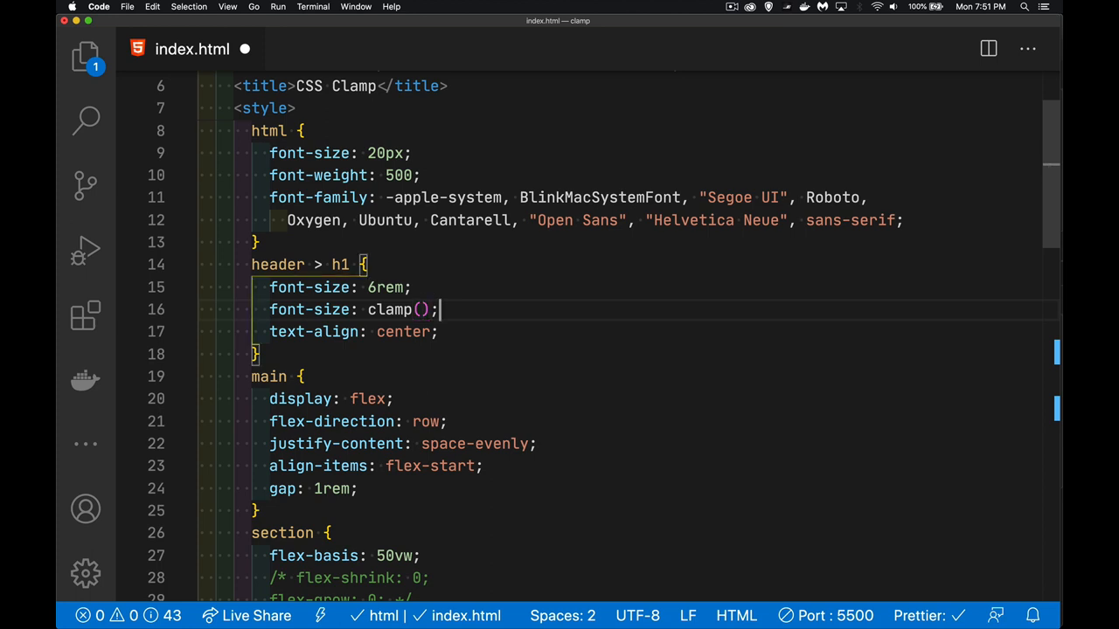
text(/* min, val,)
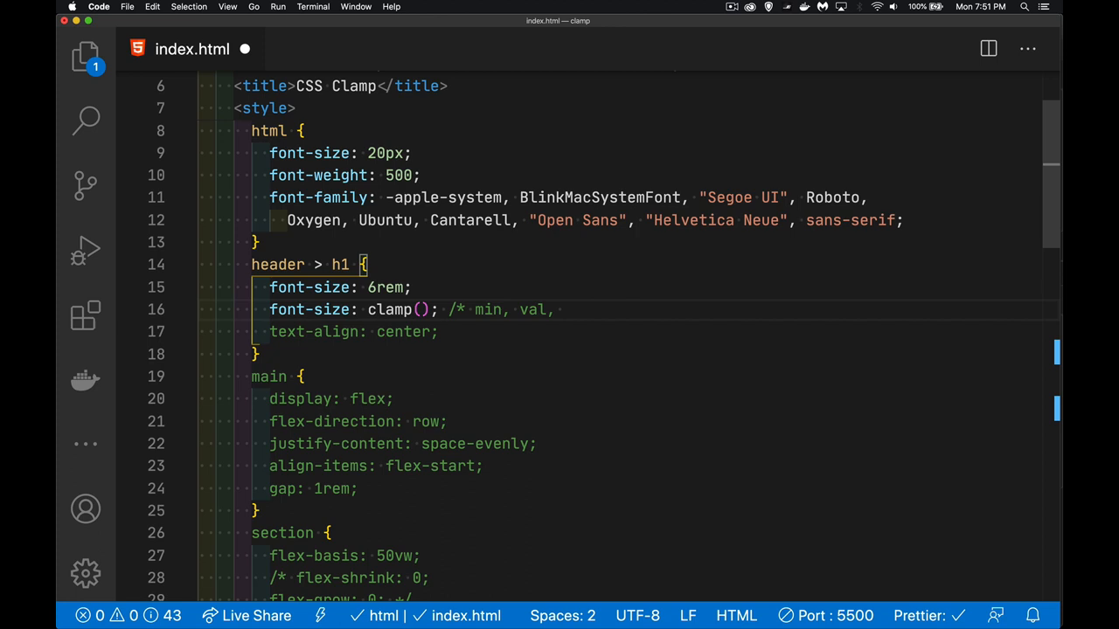
text(max)
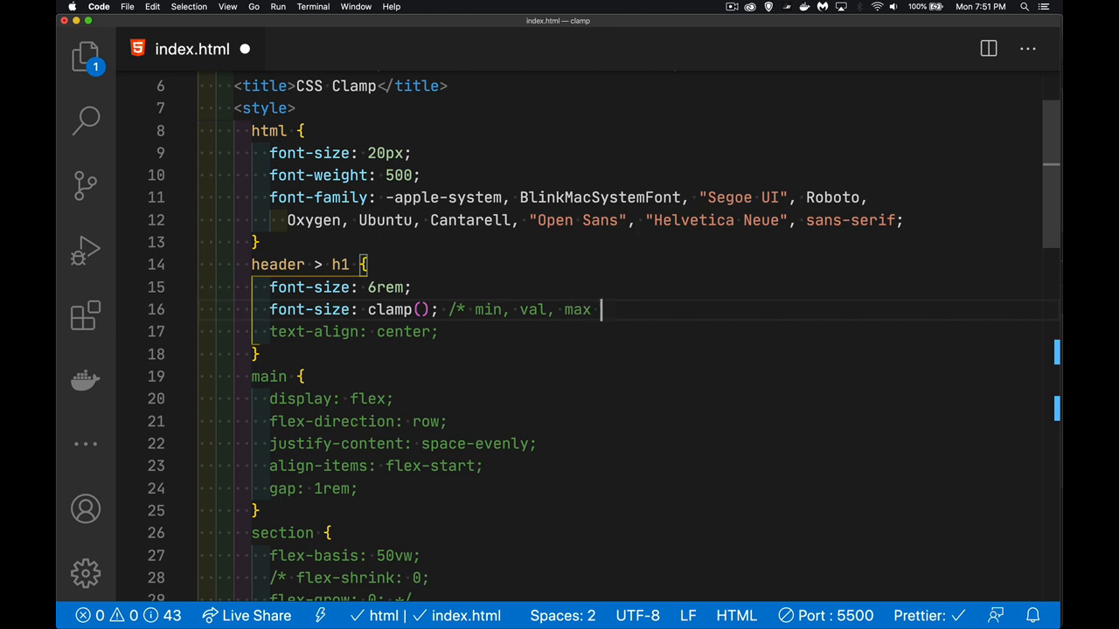
text(*/)
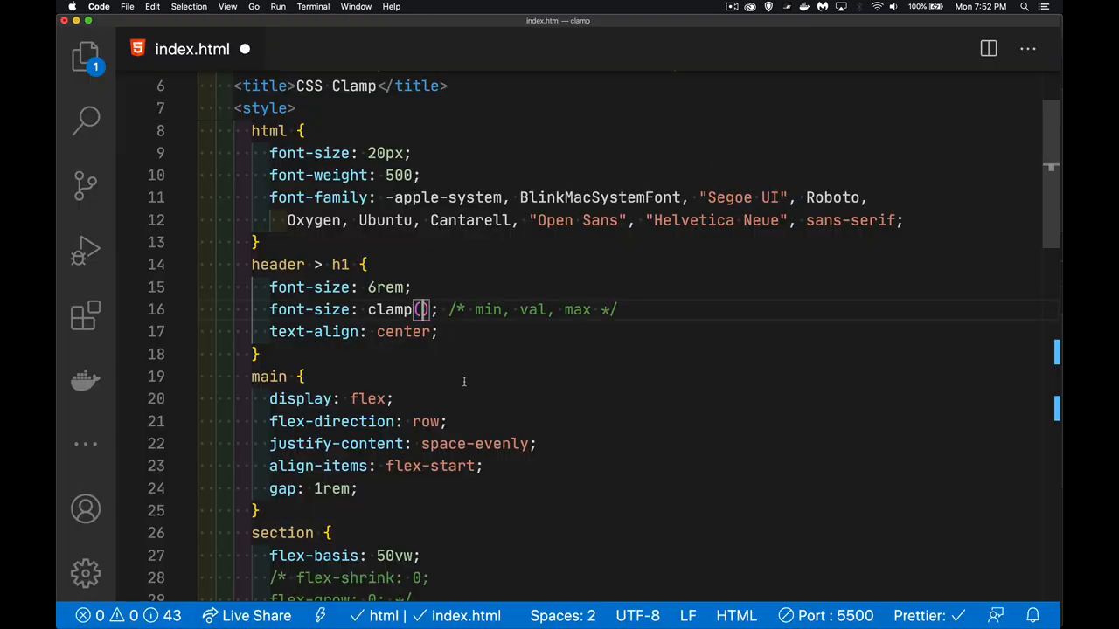
Fill the h1 clamp() with 5vh minimum, 8rem preferred and a vw maximum.
text(5)
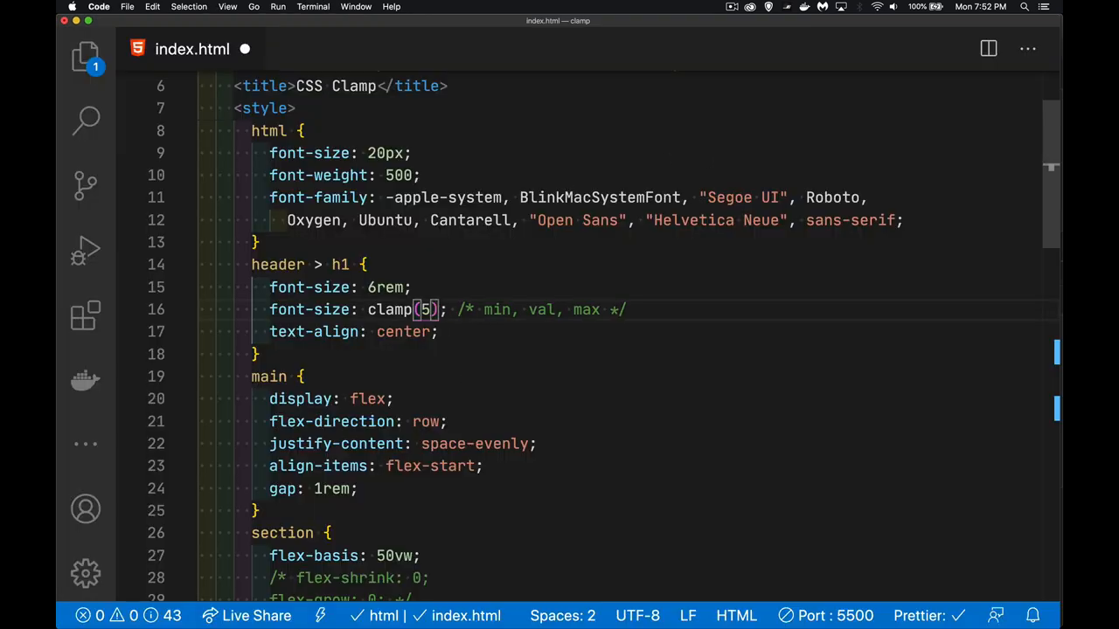
text(vh)
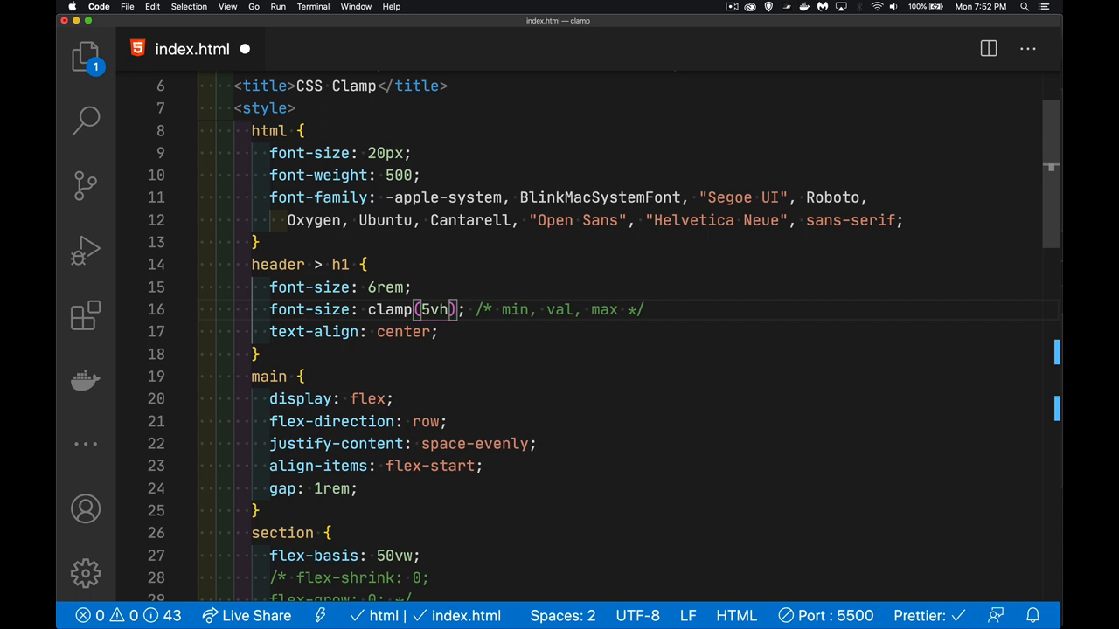
text(,)
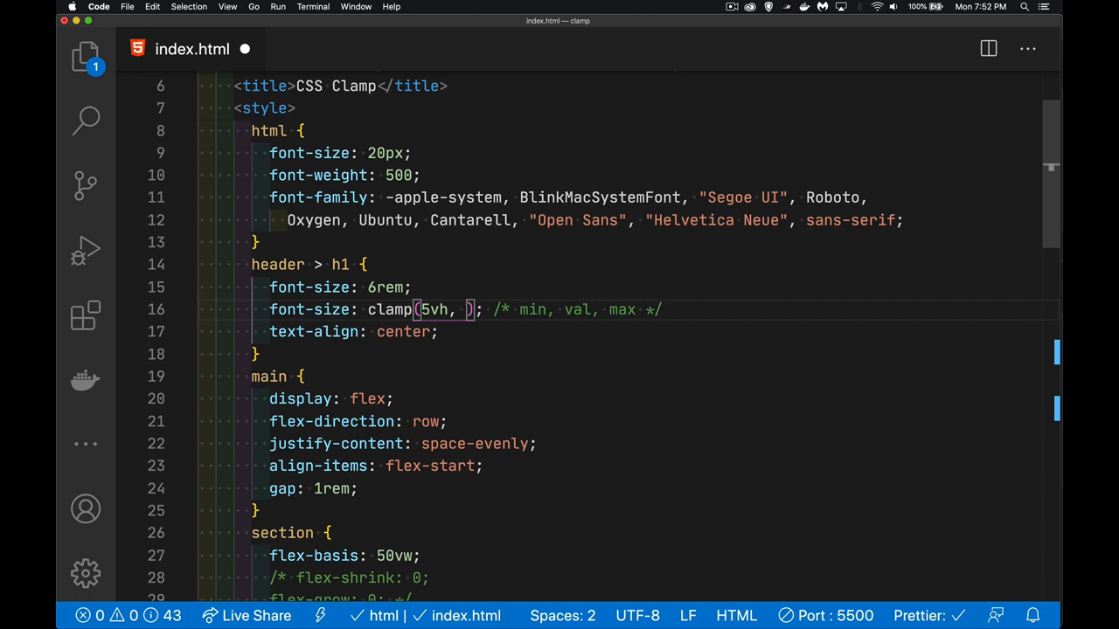
text(8rem)
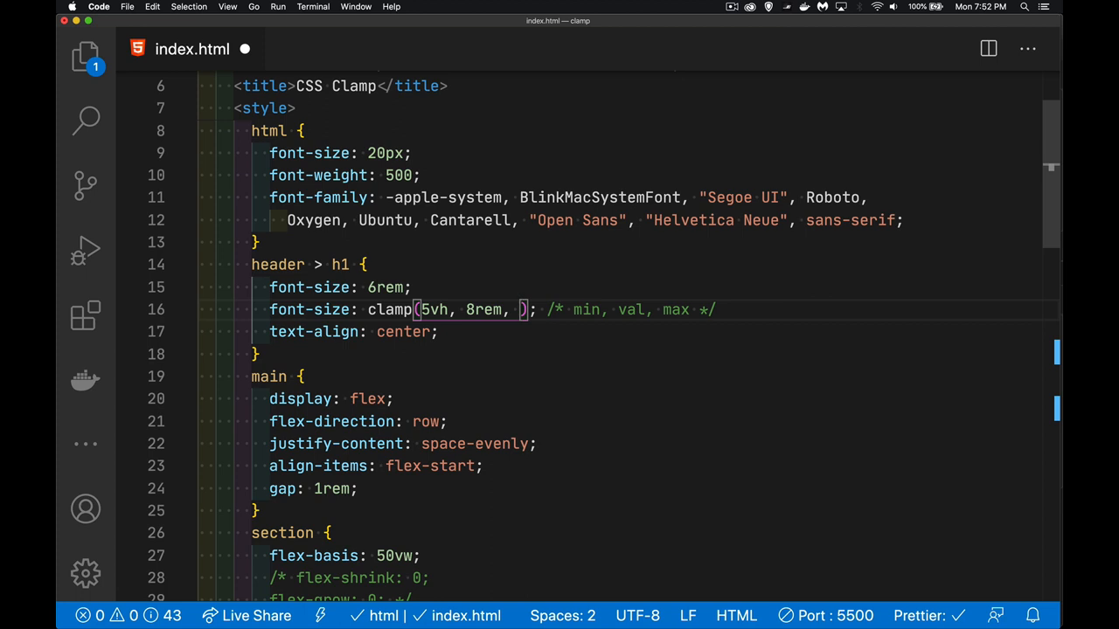
text(10vw)
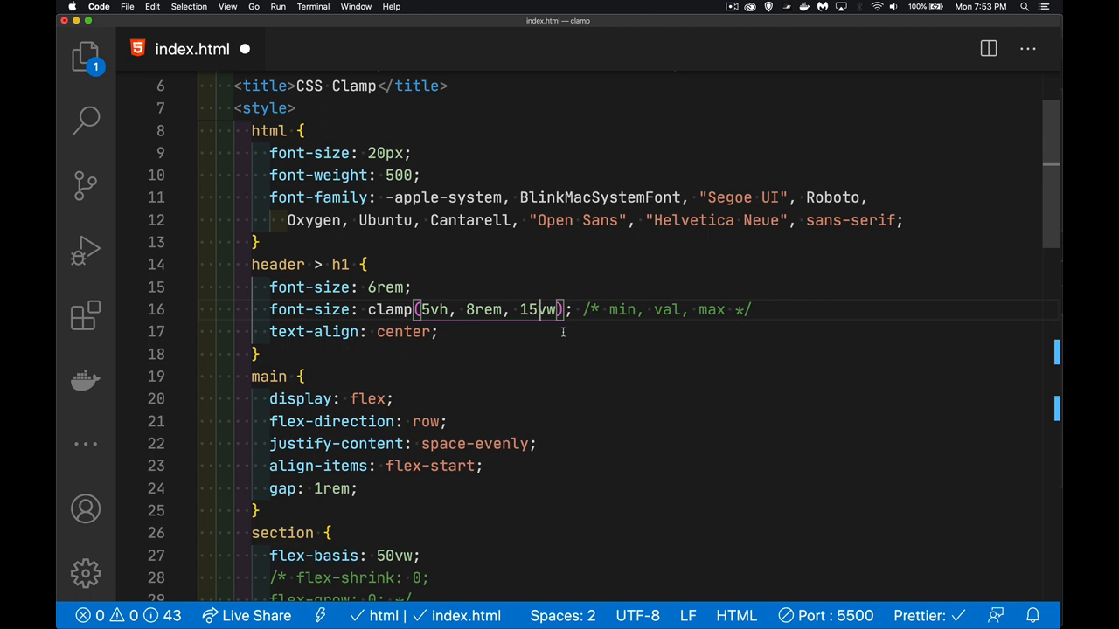
mouse_move(441, 289)
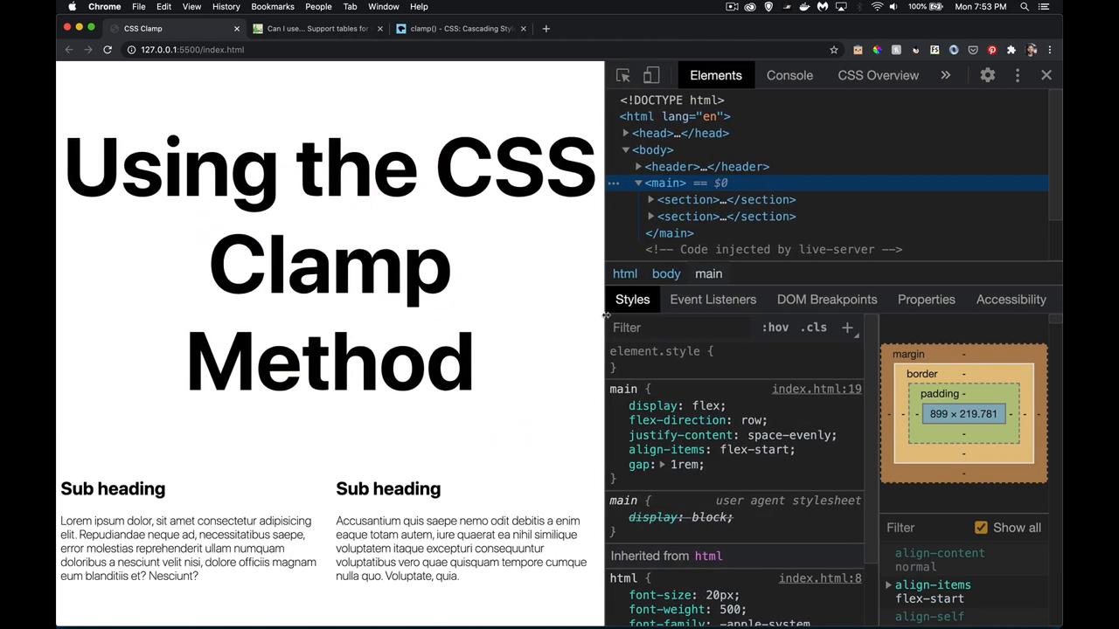
Inspect the h1's Styles and Computed font-size showing clamp(5vh, 8rem, 15vw) overriding 6rem.
click(640, 168)
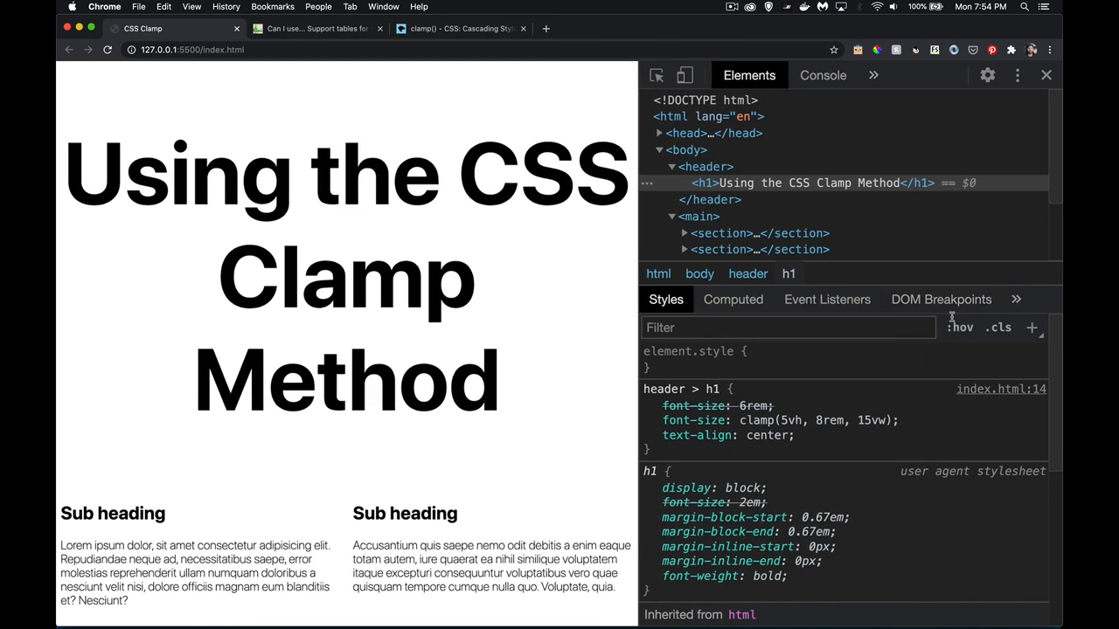
click(732, 300)
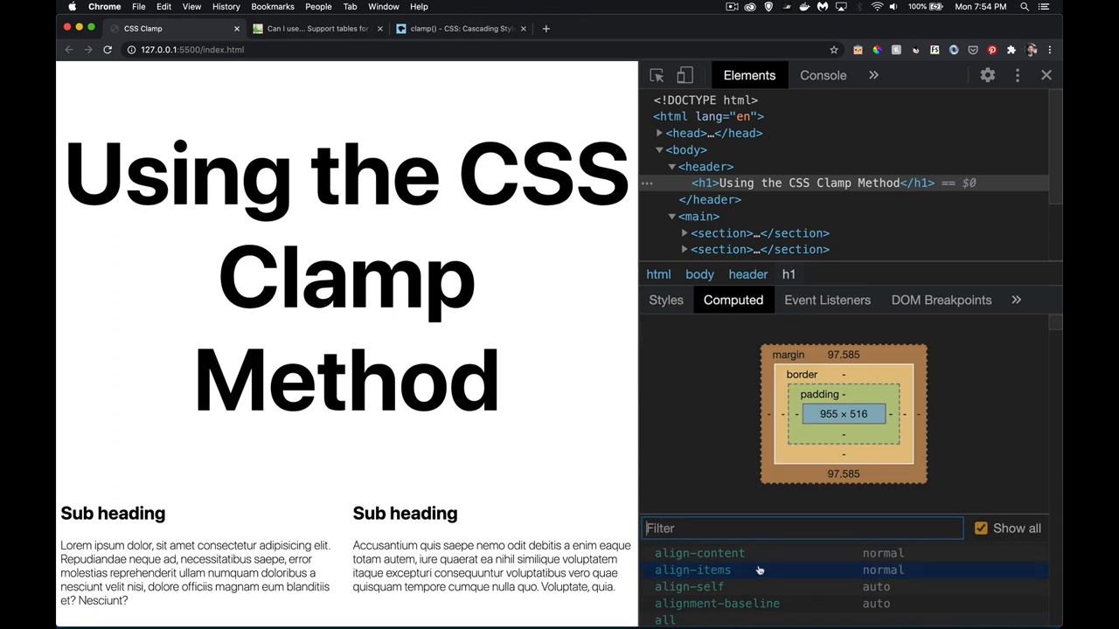
text(fon)
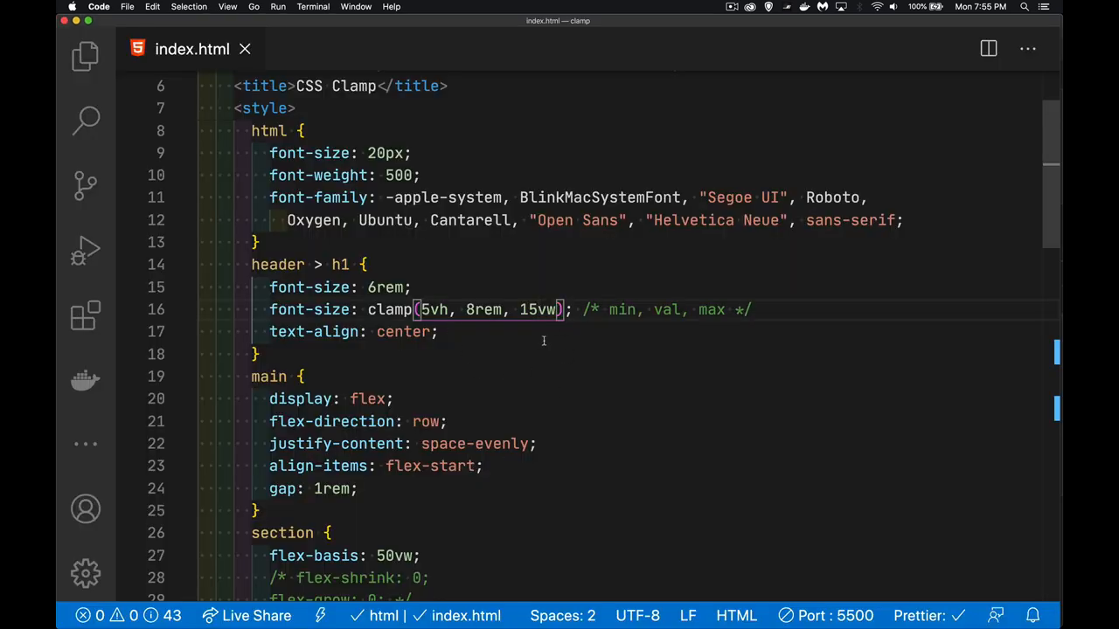
mouse_move(536, 309)
text(8)
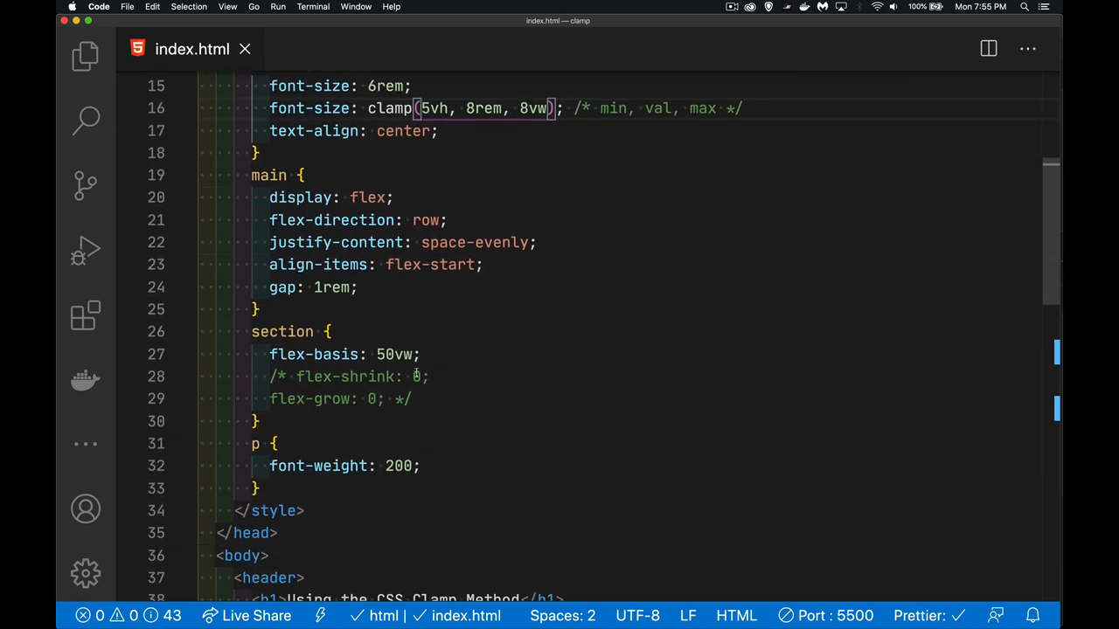
Select the clamp maximum 15vw to replace it with 8vw.
triple_click(343, 353)
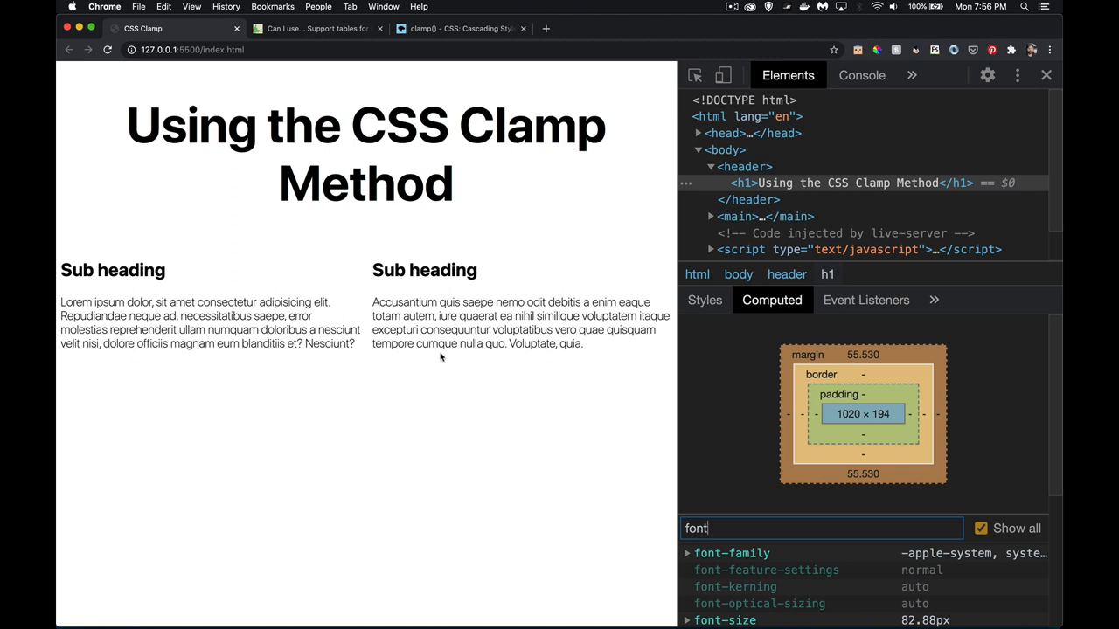
mouse_move(441, 355)
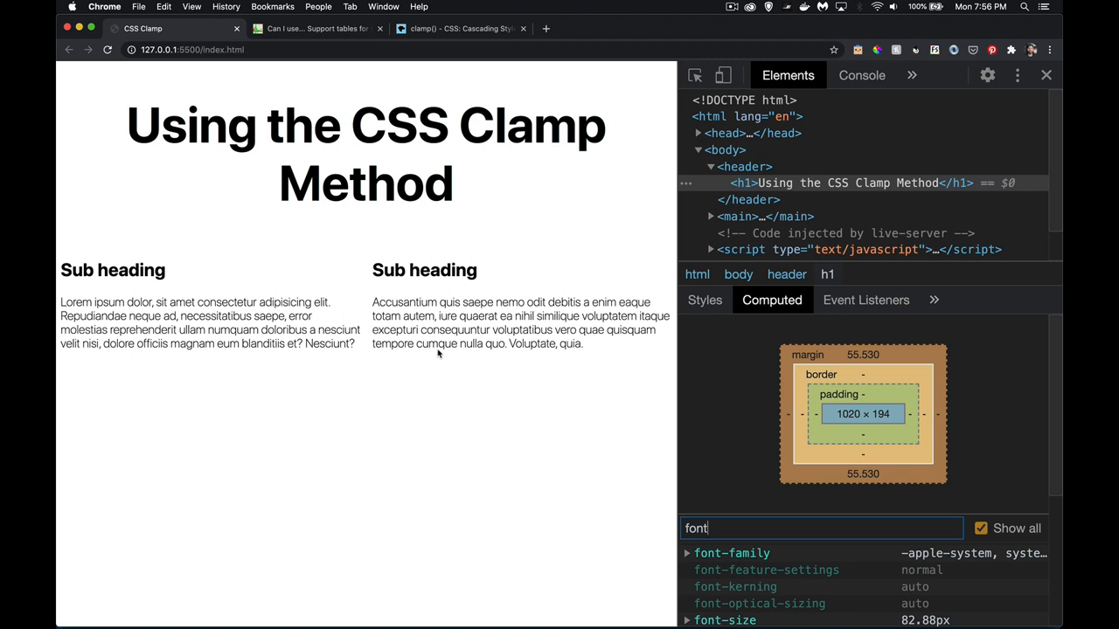
mouse_move(357, 316)
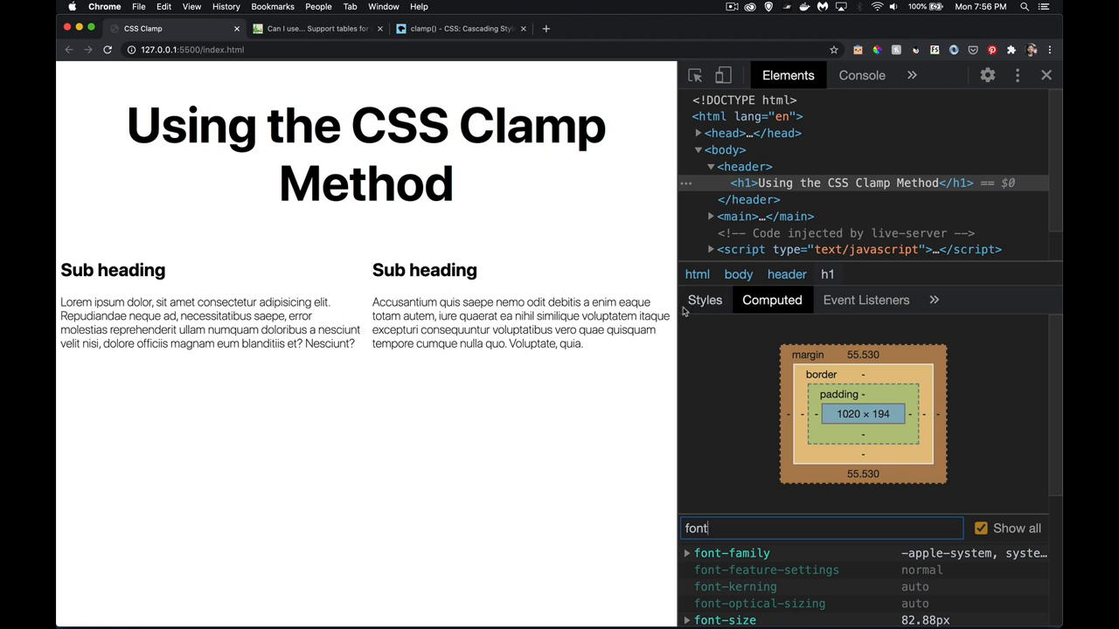
mouse_move(643, 433)
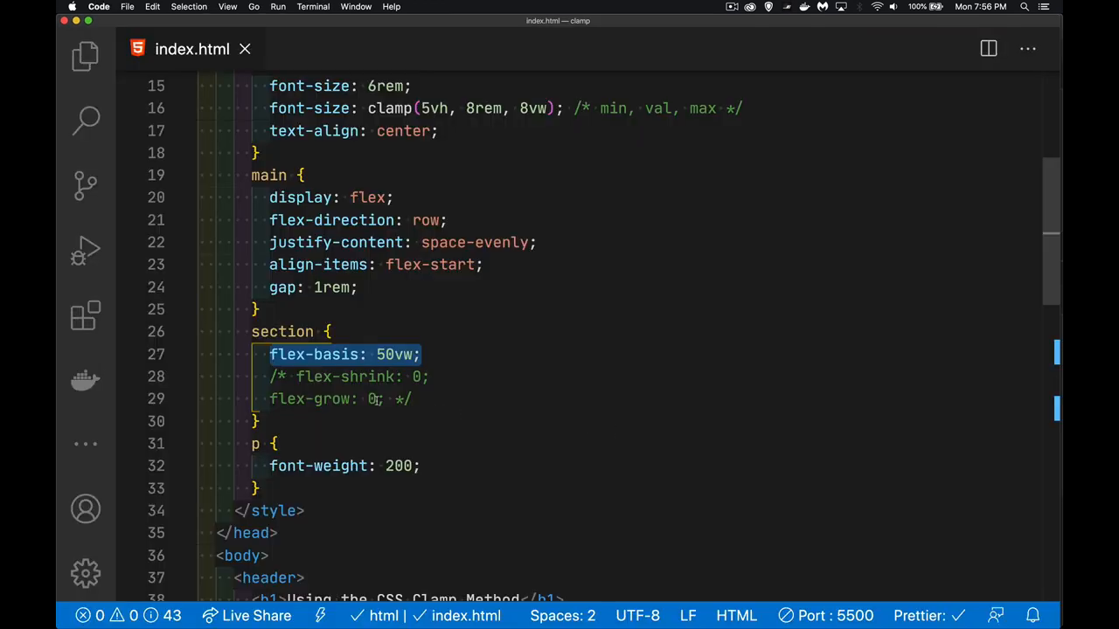
Uncomment flex-shrink and flex-grow 0 and add a flex-basis: clamp( line in the section rule.
drag(420, 353, 376, 398)
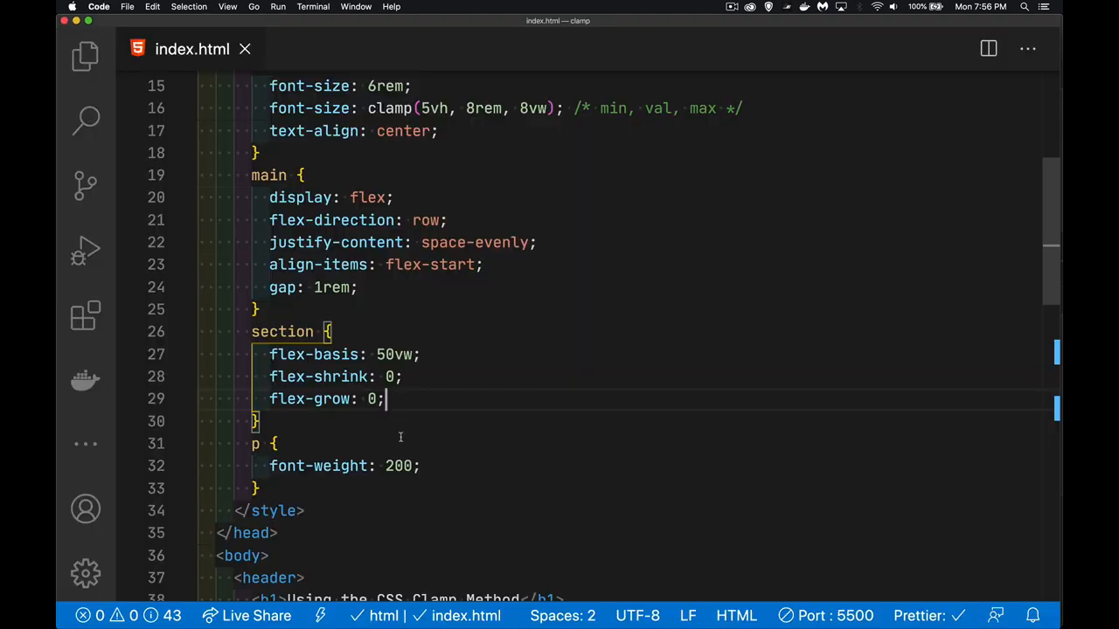
key(enter)
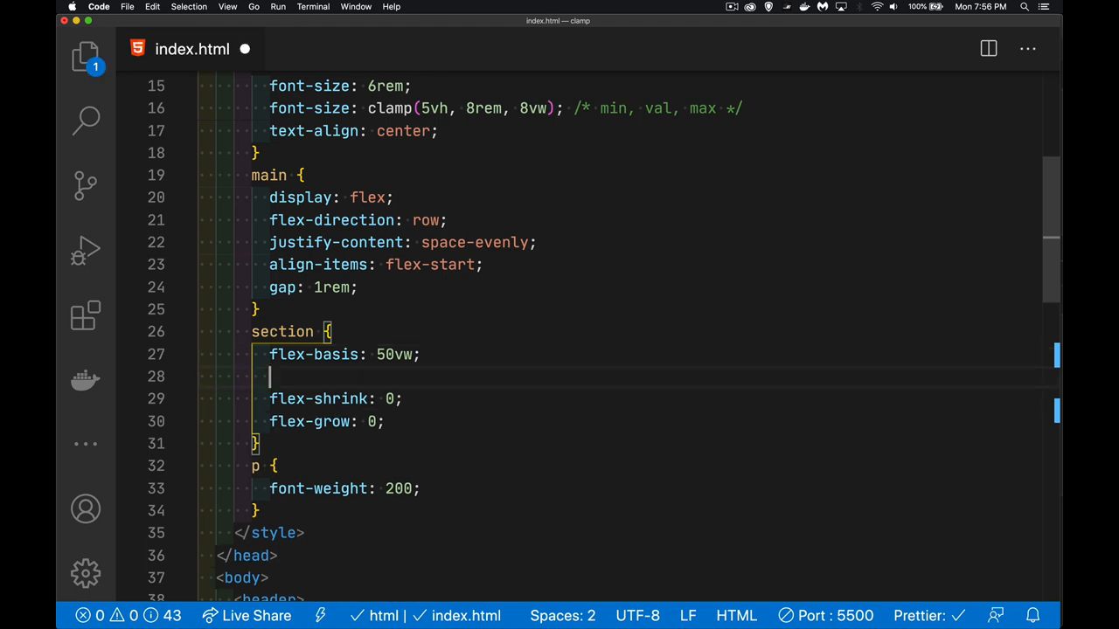
text(flex-)
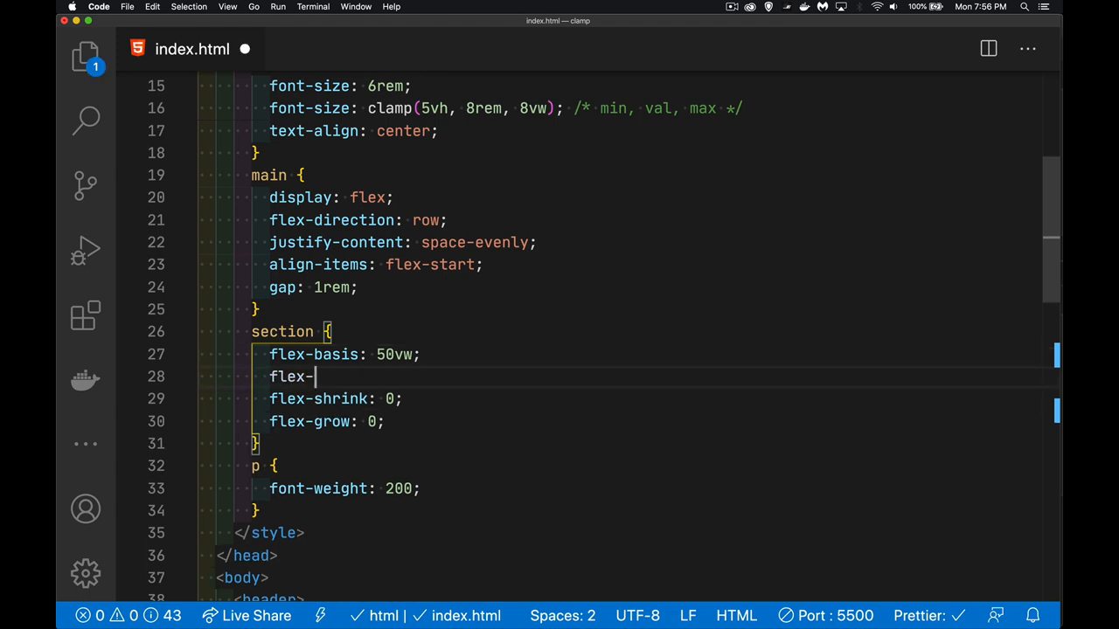
text(basis-)
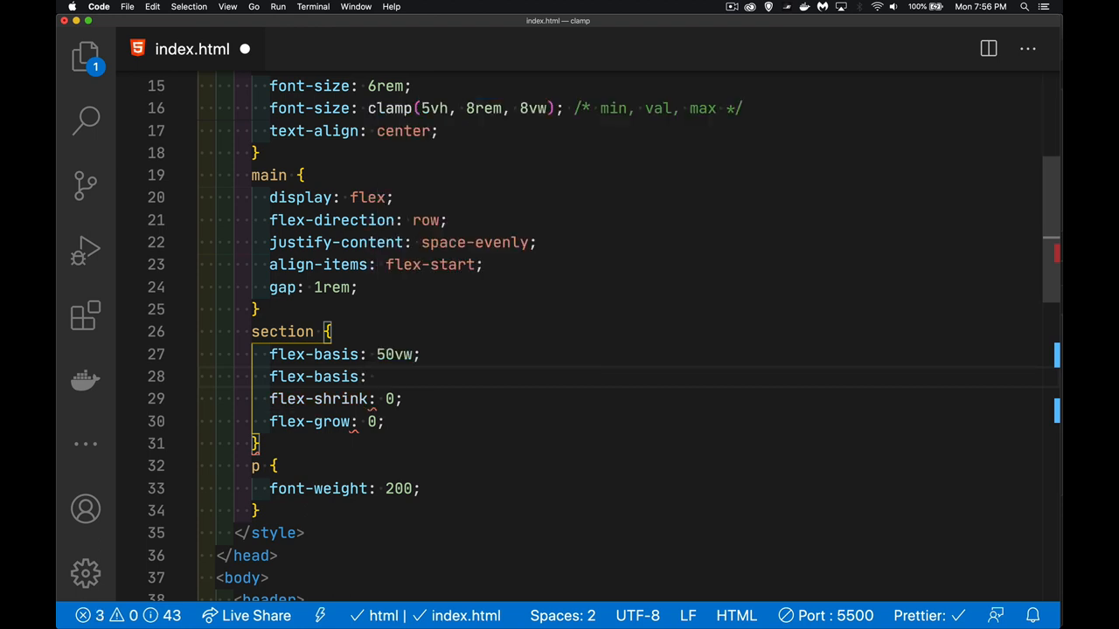
text(clamp)
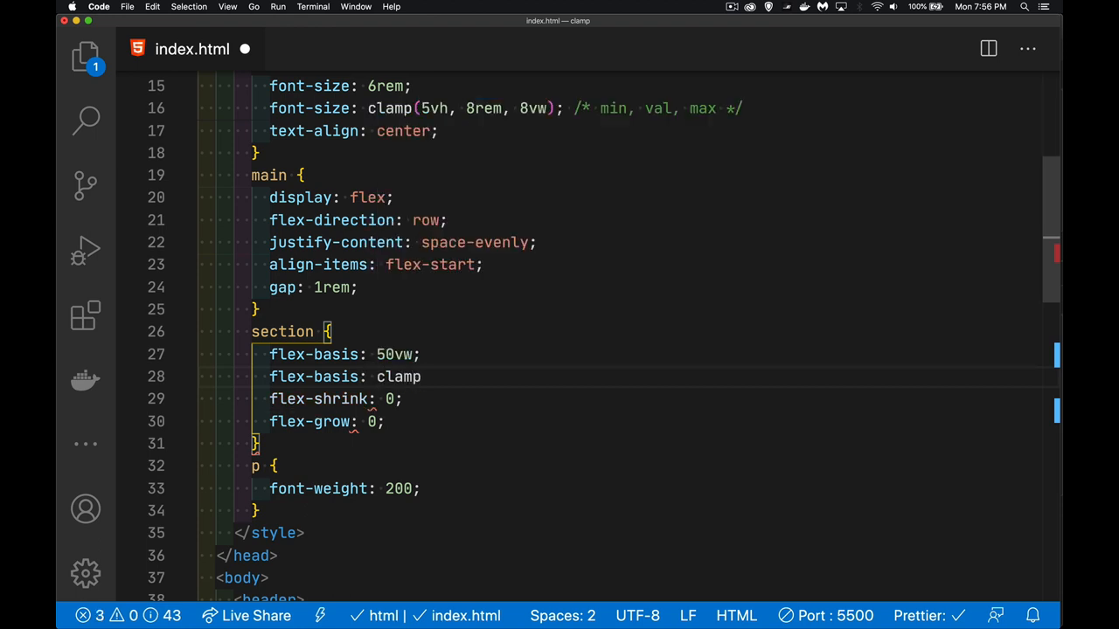
text(()
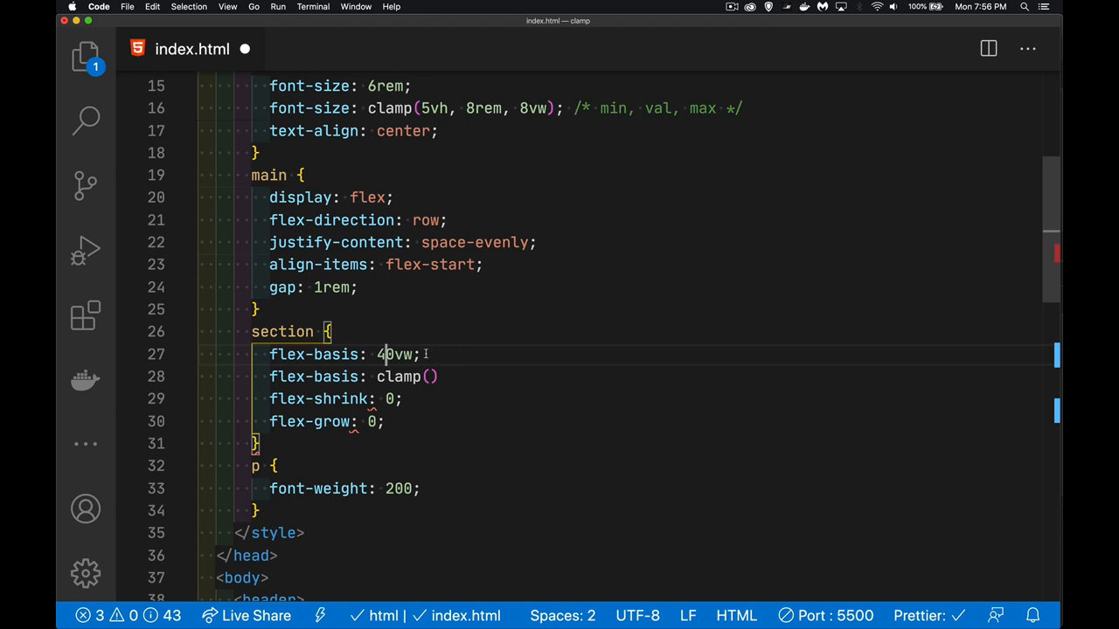
Fill the section flex-basis with clamp(20vw, 30vw, 45vw), save, and note the ~233px section width.
click(434, 378)
text(;)
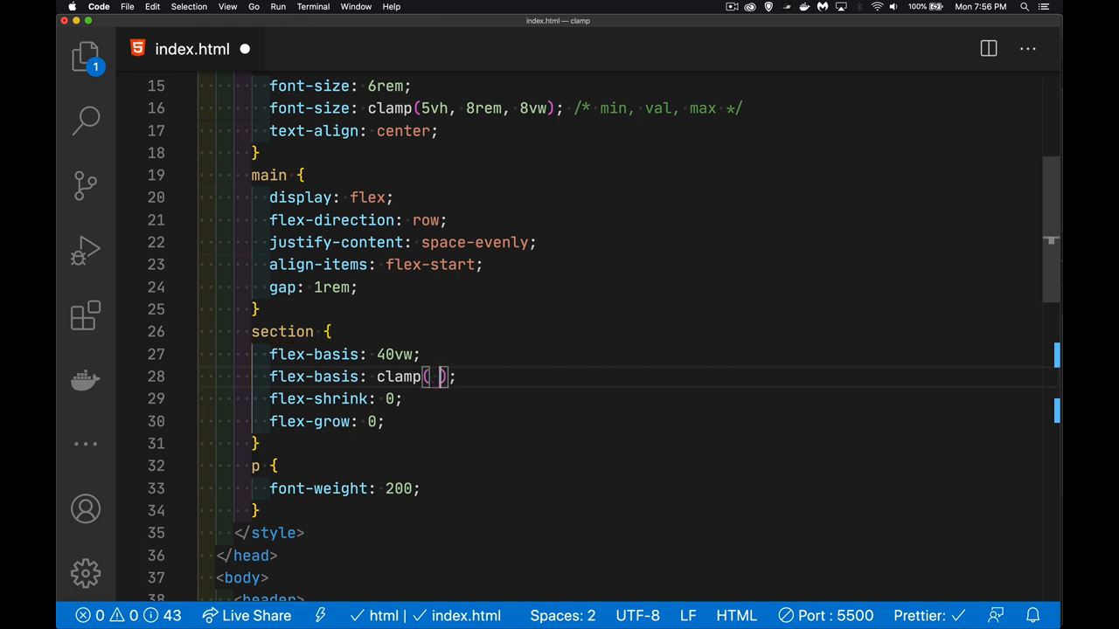
text(38vw)
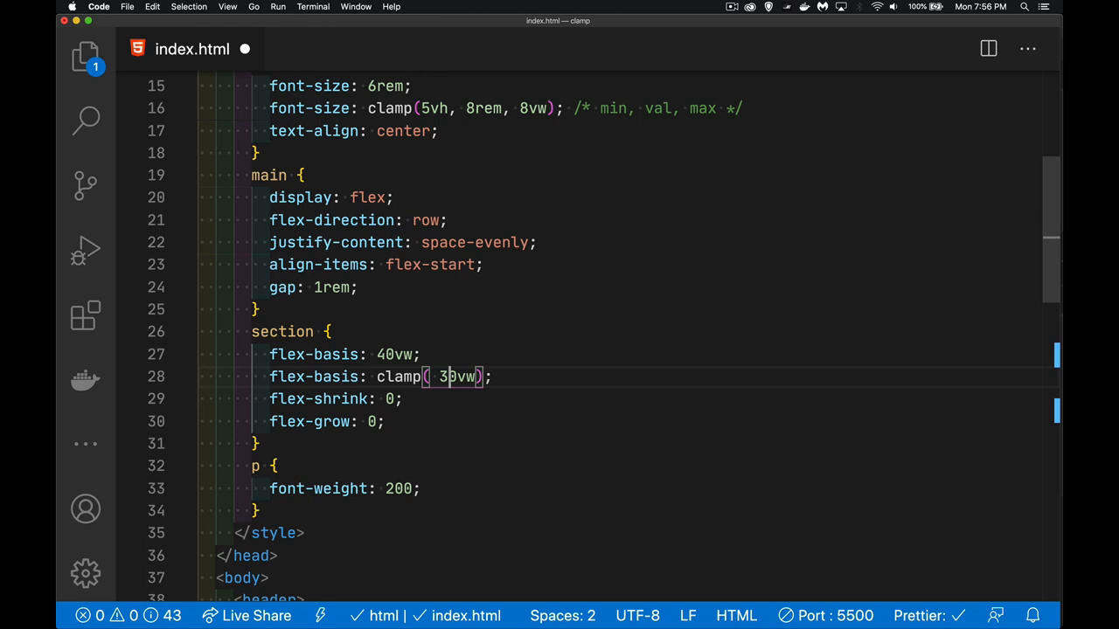
text(20)
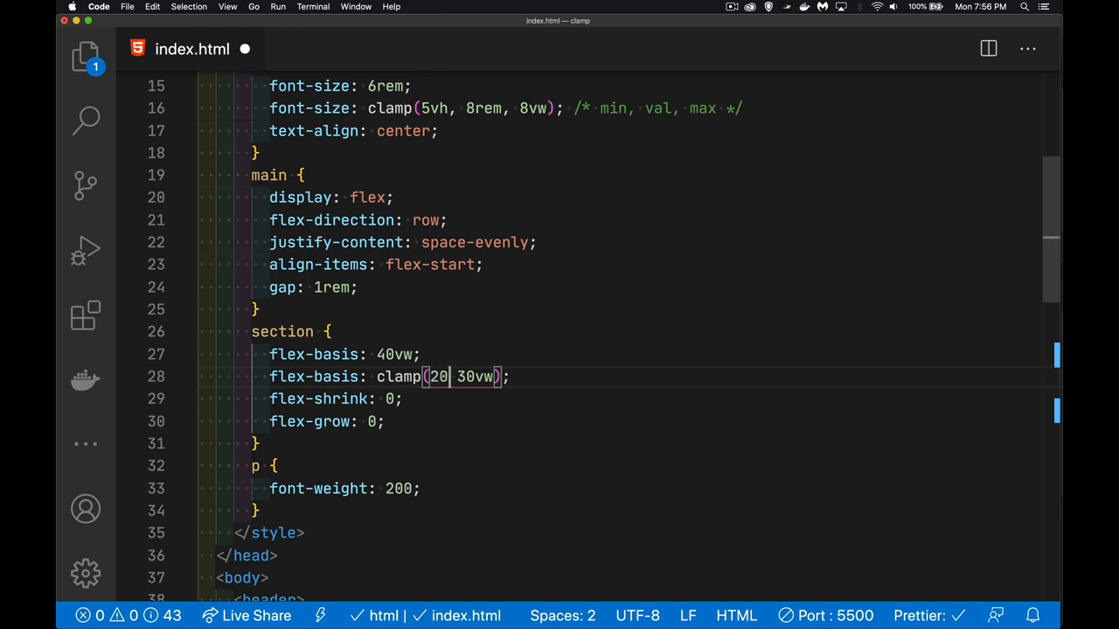
text(vw,)
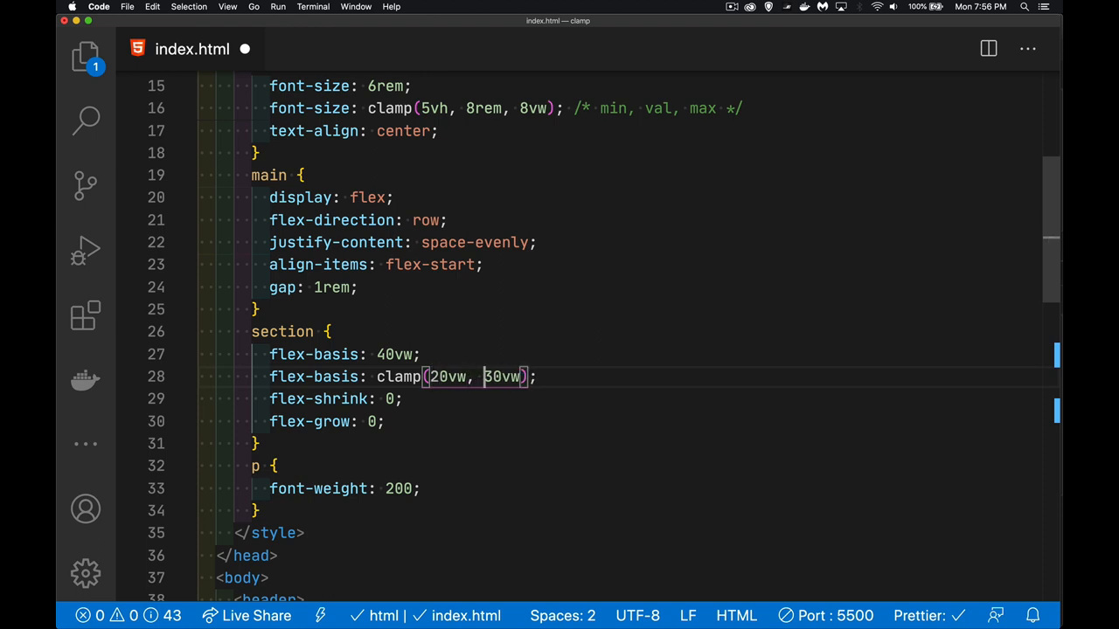
text(,)
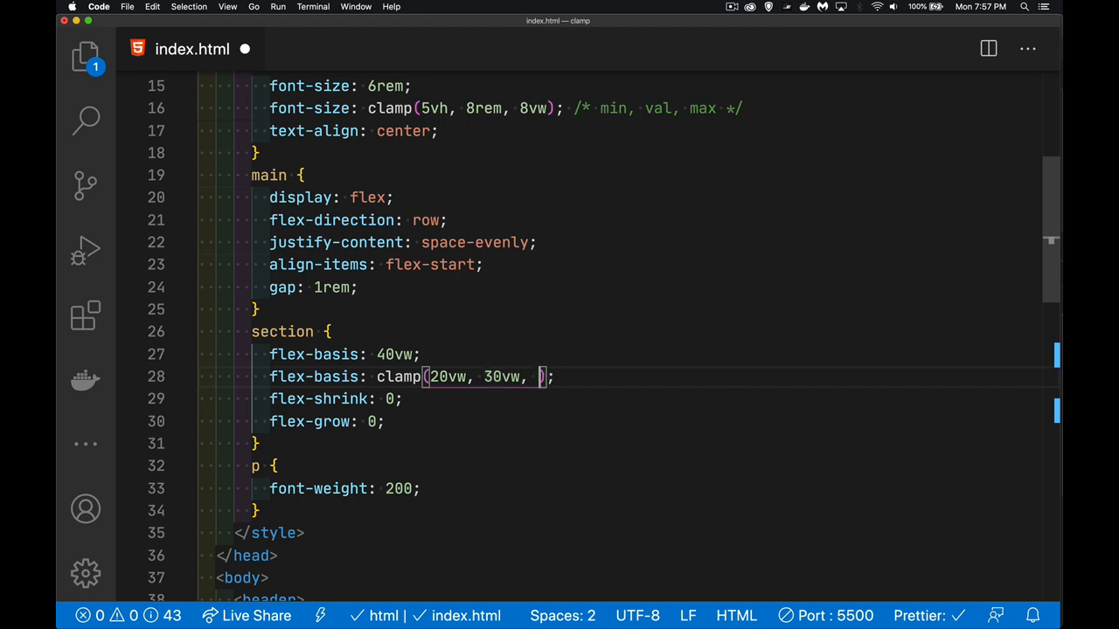
text(45vw)
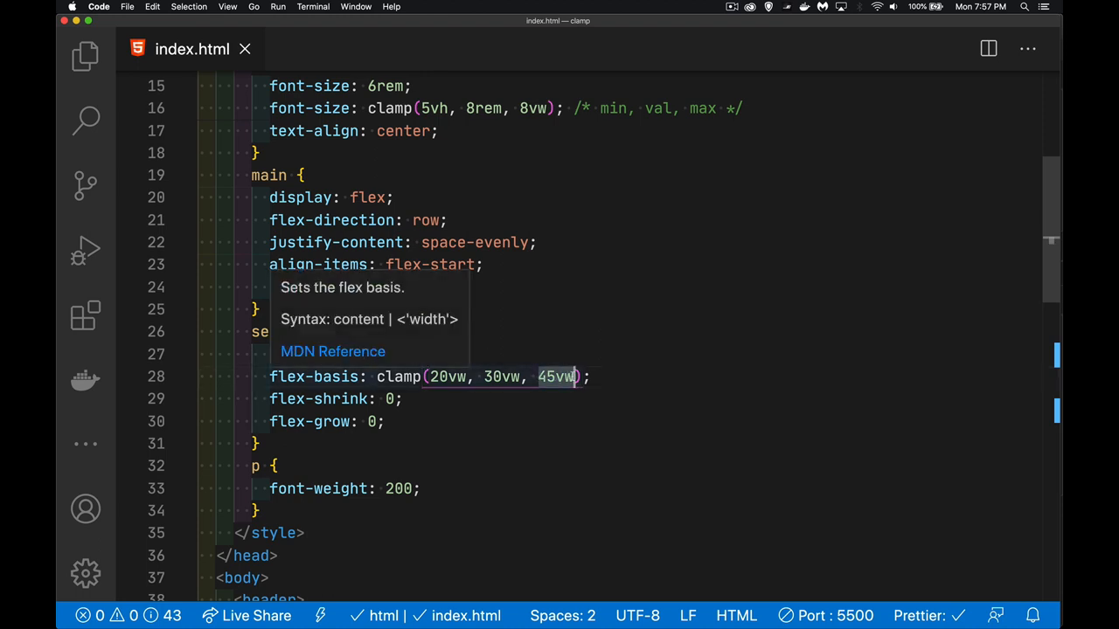
text(233px)
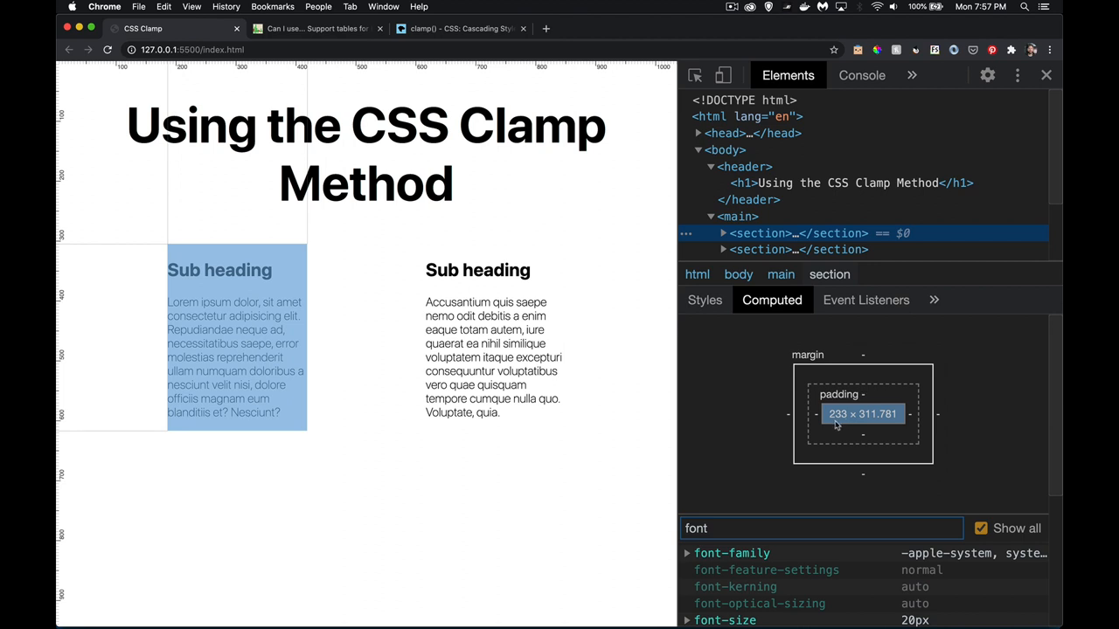
Switch to the editor to adjust the clamp maximum to a pixel value, then return to the Chrome preview.
key(cmd+tab)
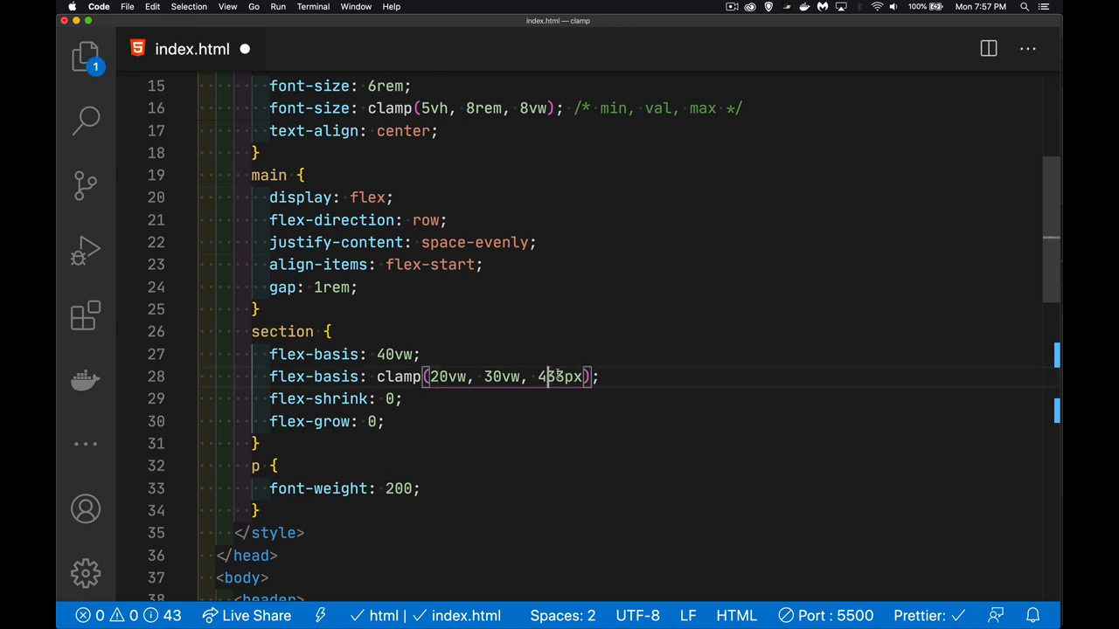
click(143, 28)
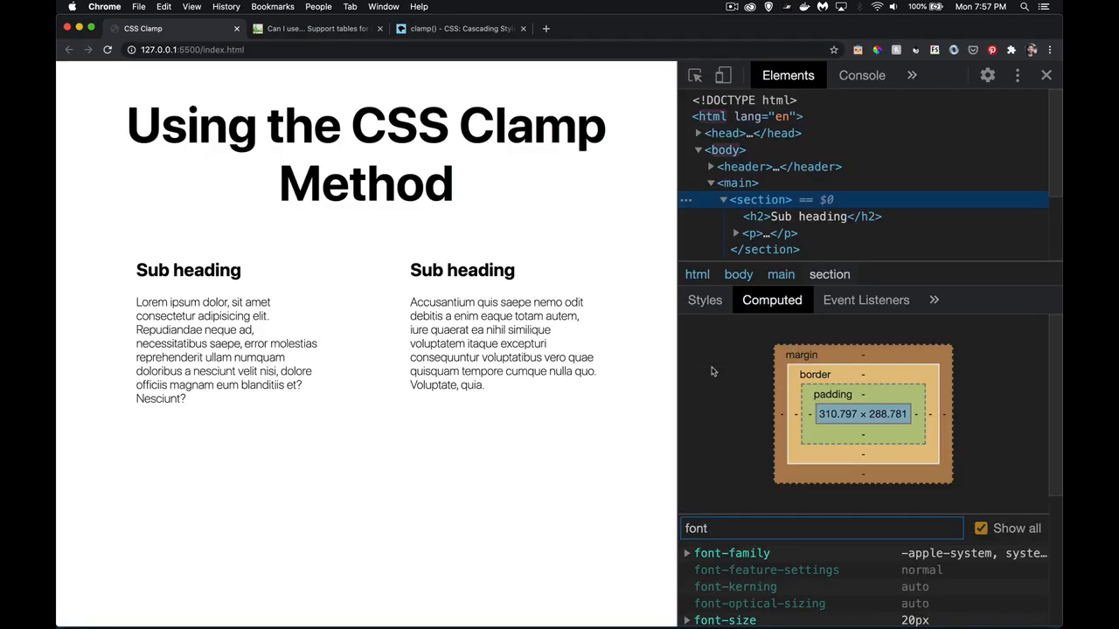
mouse_move(758, 199)
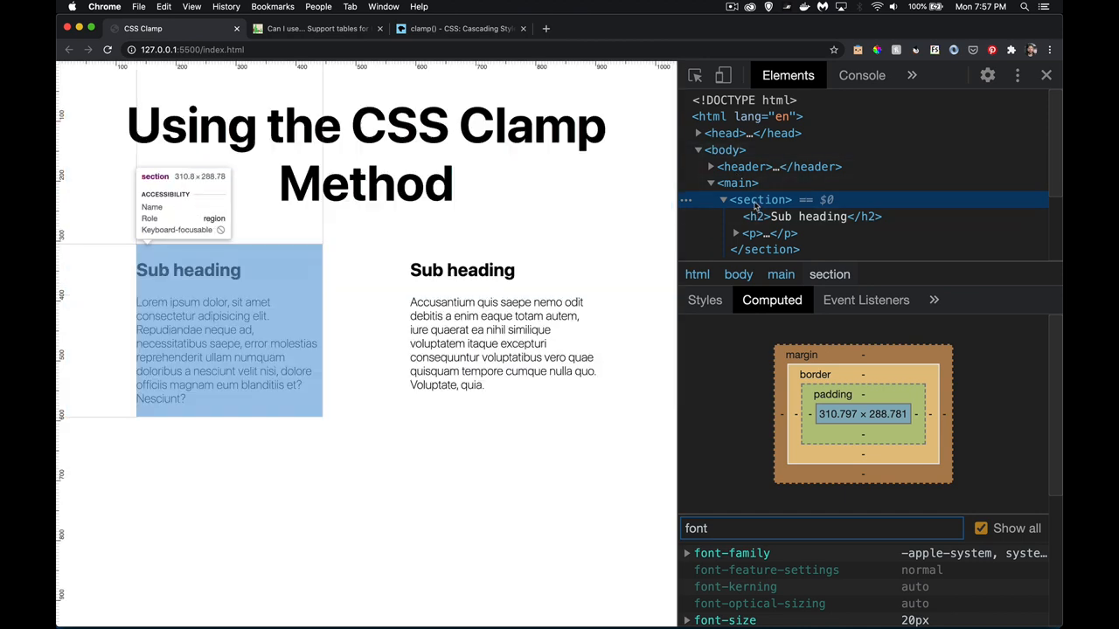
mouse_move(829, 419)
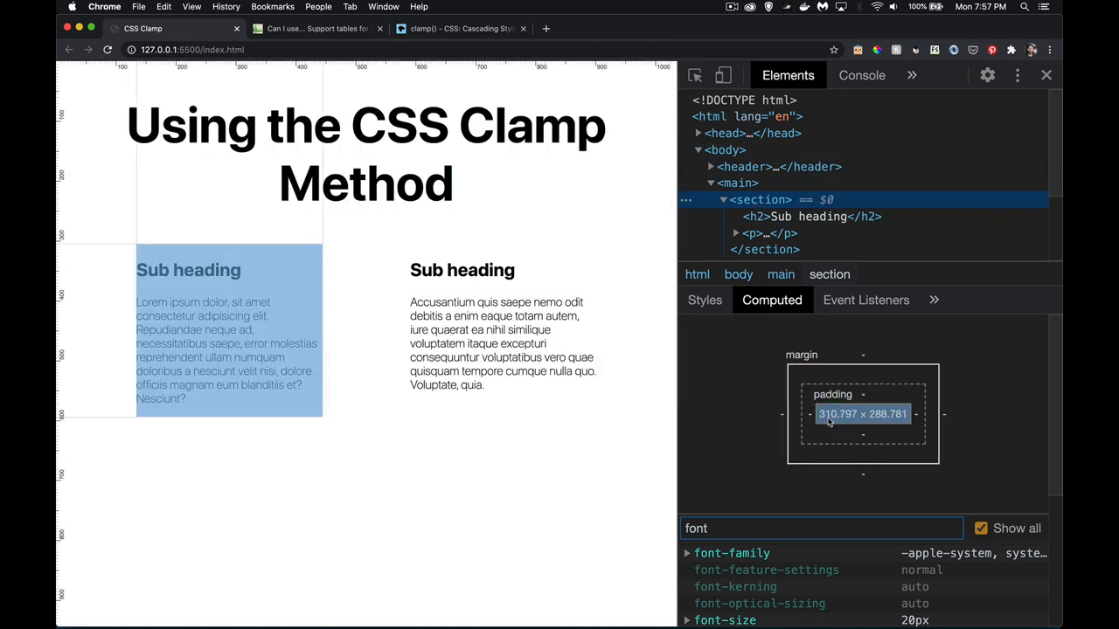
mouse_move(846, 421)
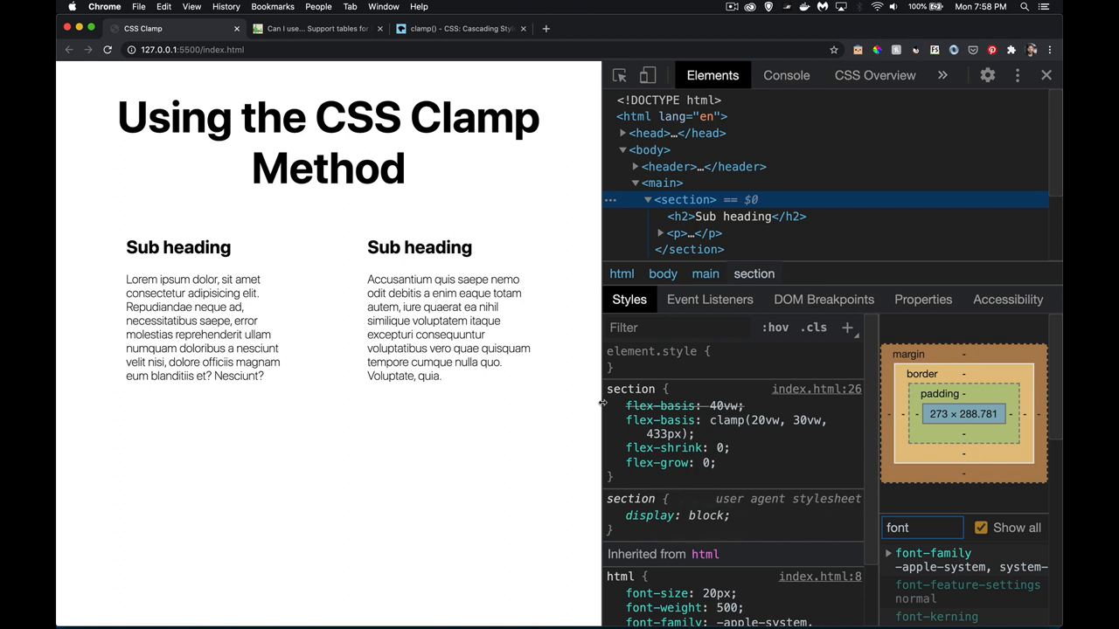
mouse_move(454, 53)
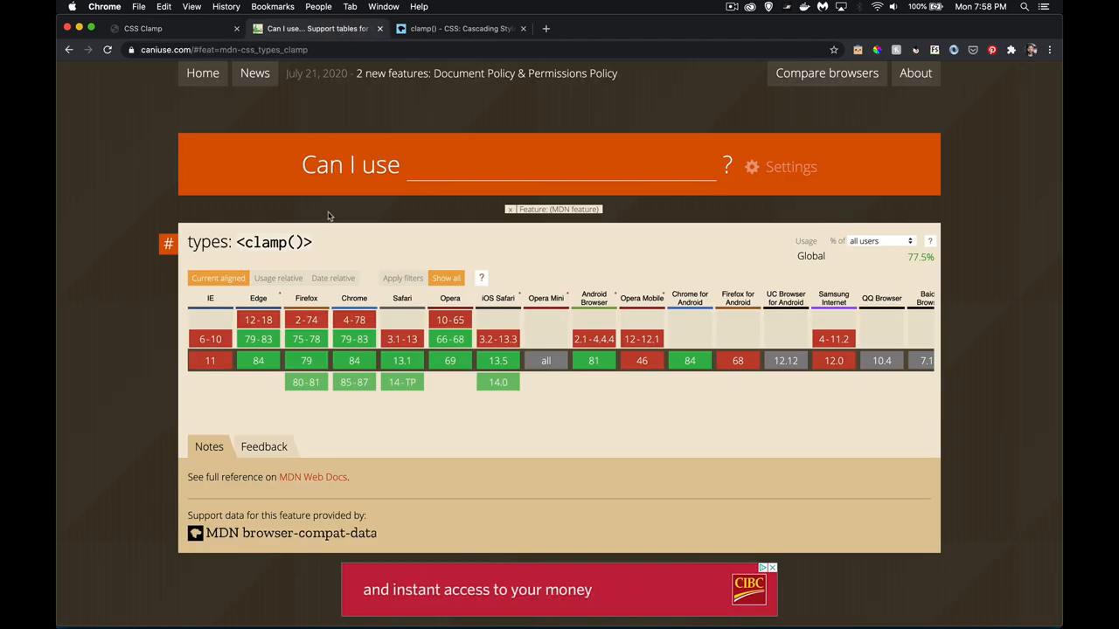
mouse_move(462, 409)
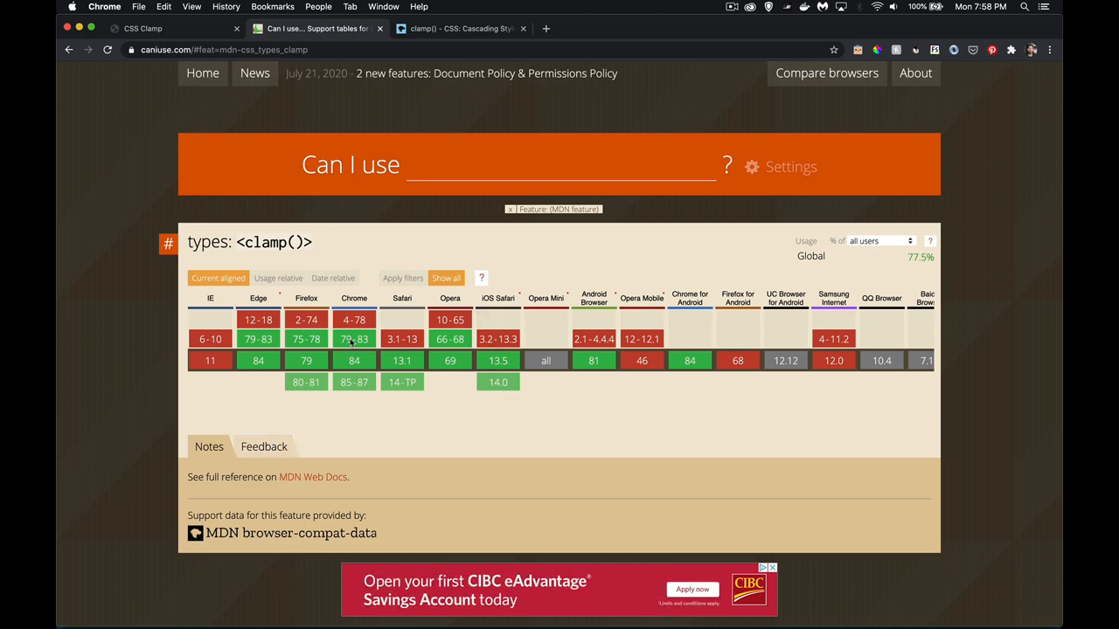
View the MDN clamp() reference page after the Can I use support table.
click(462, 28)
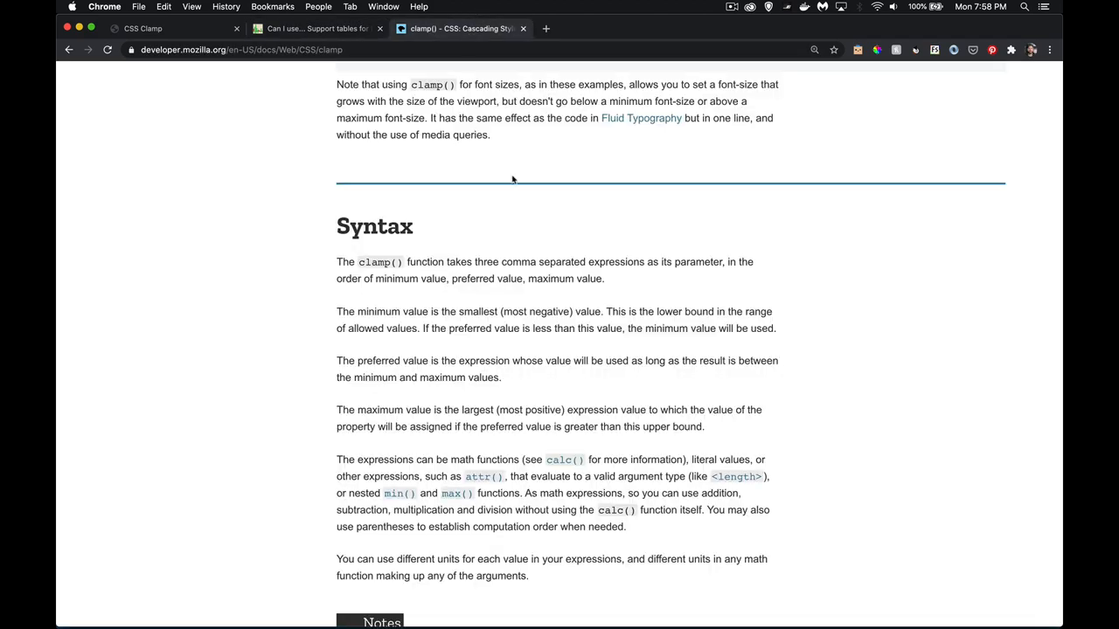
scroll(up, 3)
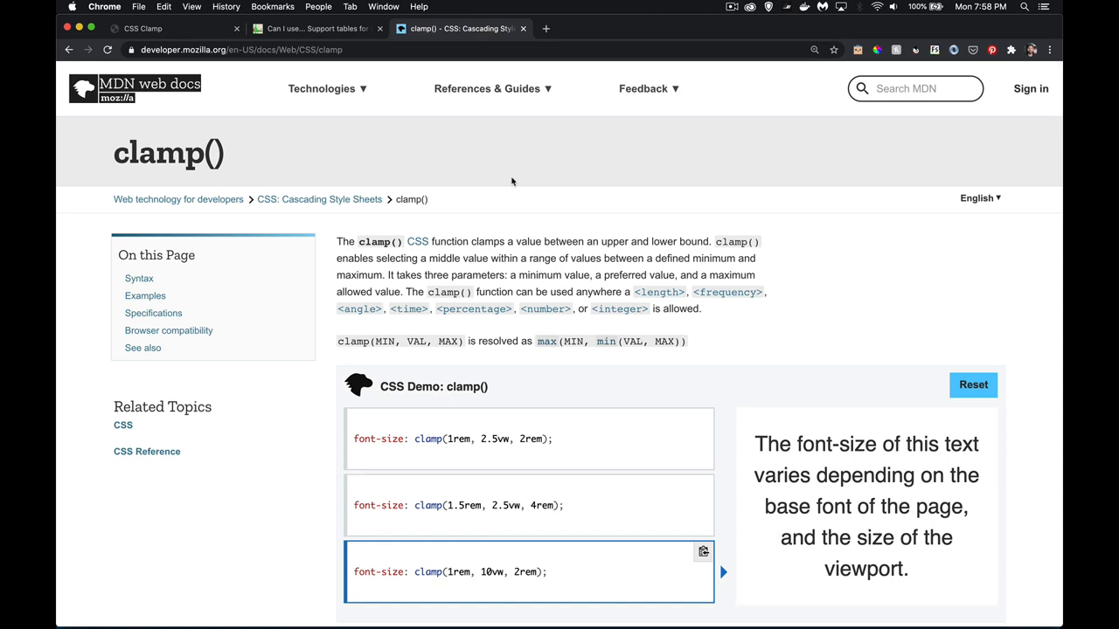